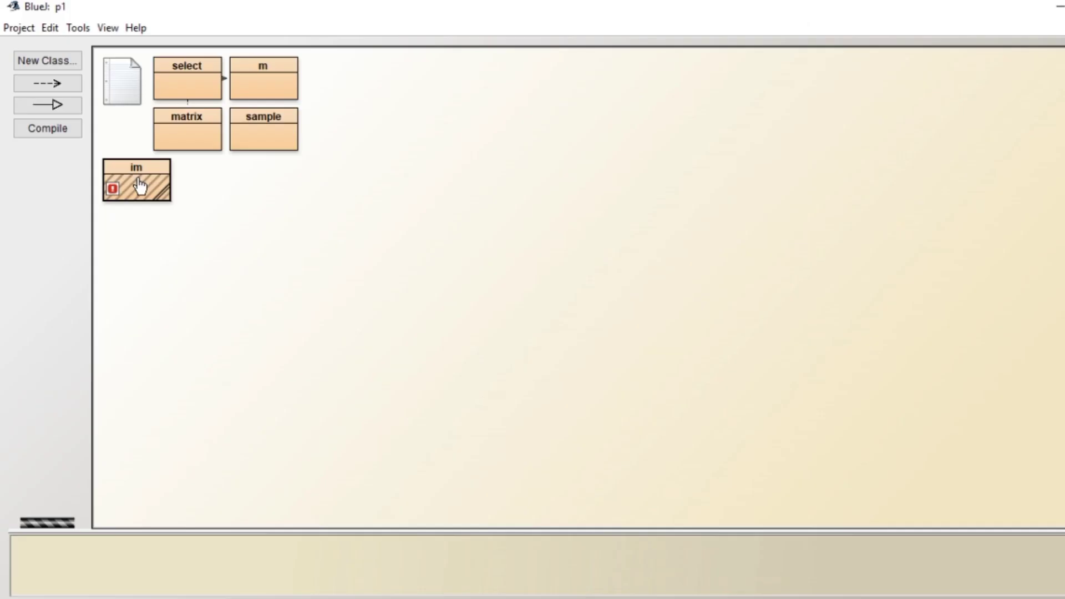
Bring up the source of the im class in the BlueJ editor
double_click(136, 181)
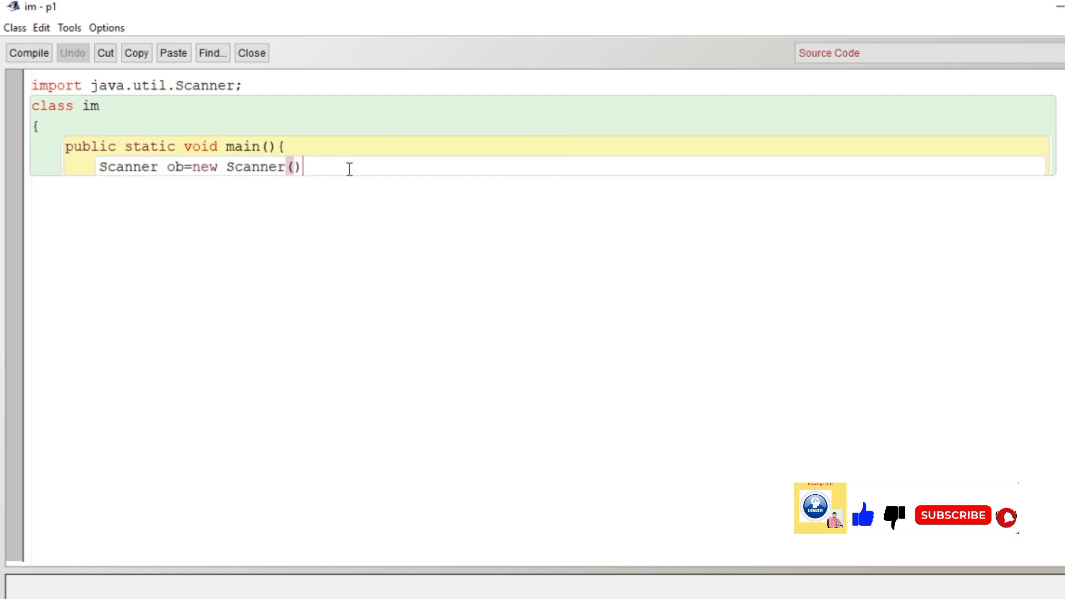
Print the prompt "Enter the number of rows and columns of matrix" in main
type("System.in")
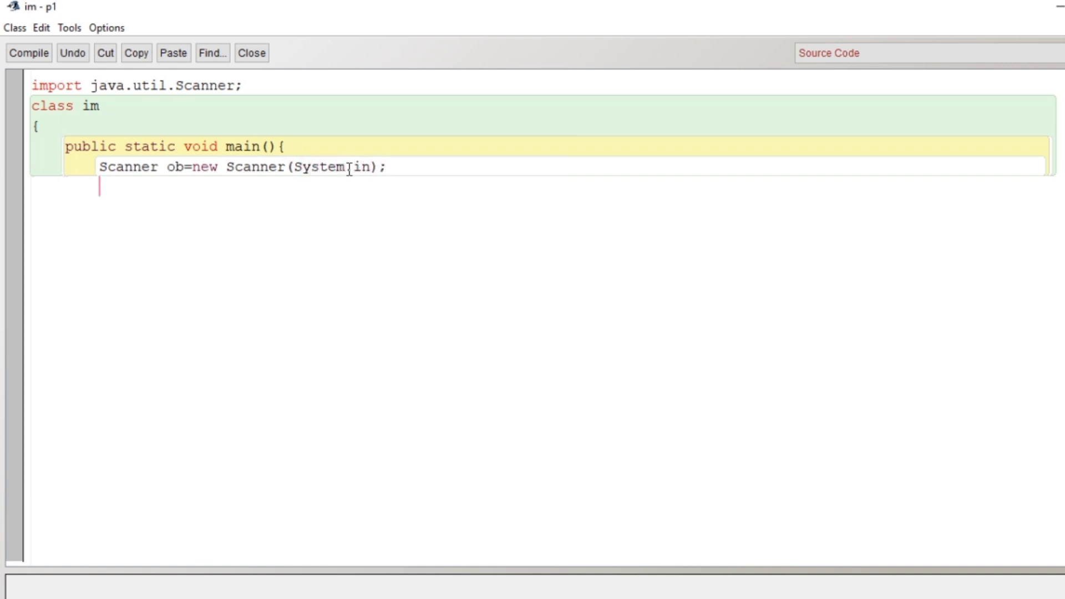
type("Syt")
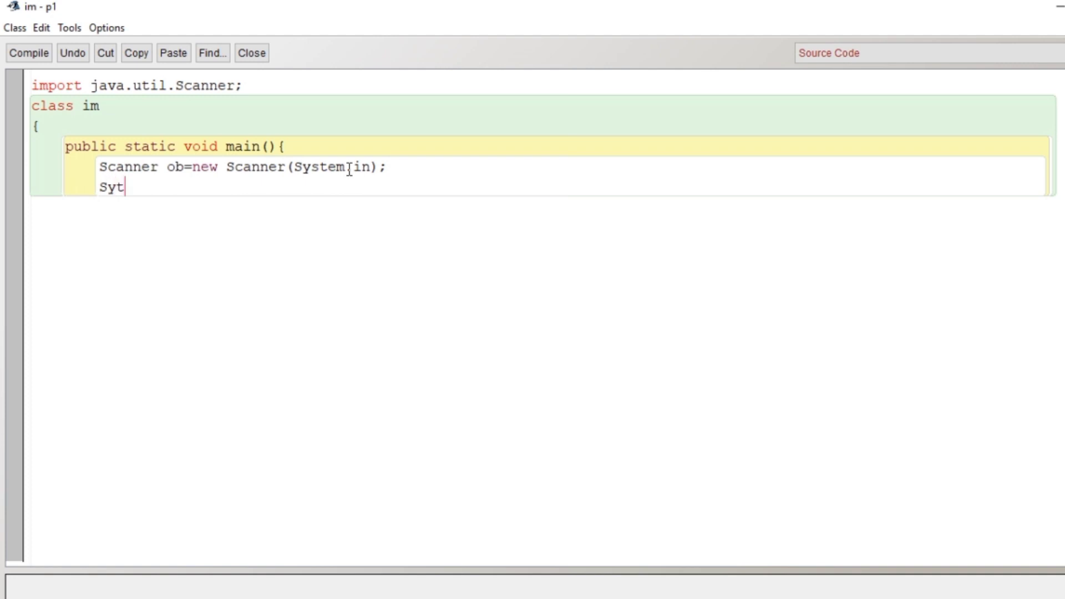
type("System.ou")
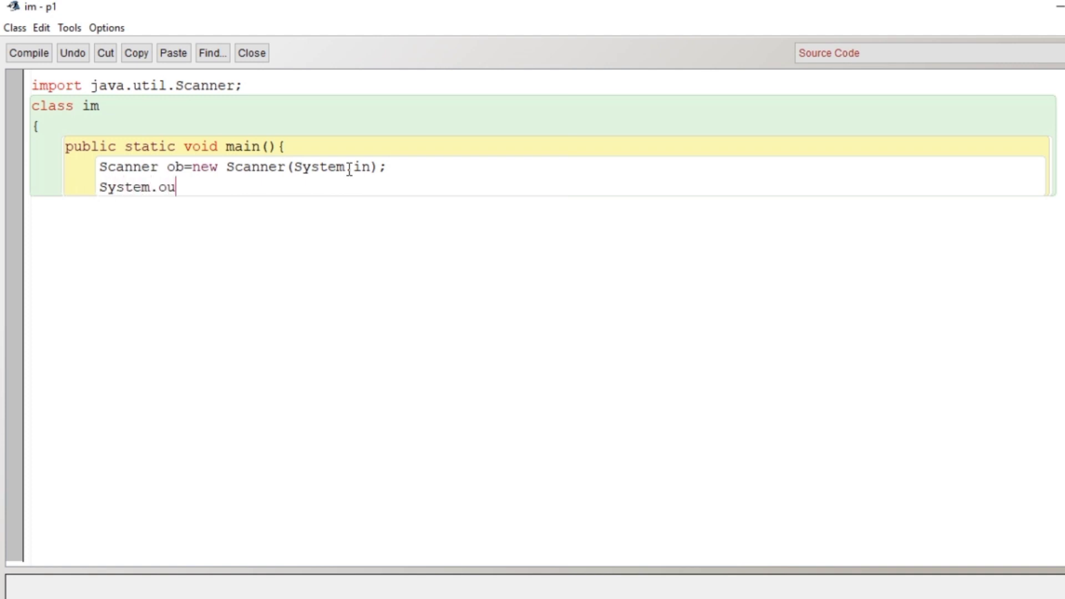
type("t.prin")
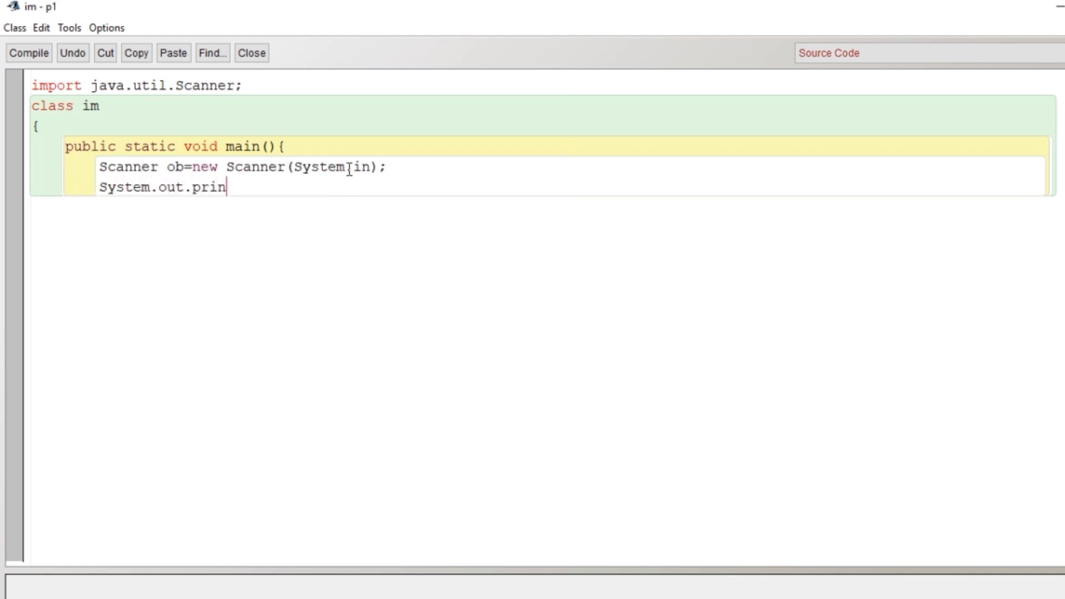
type("tln()")
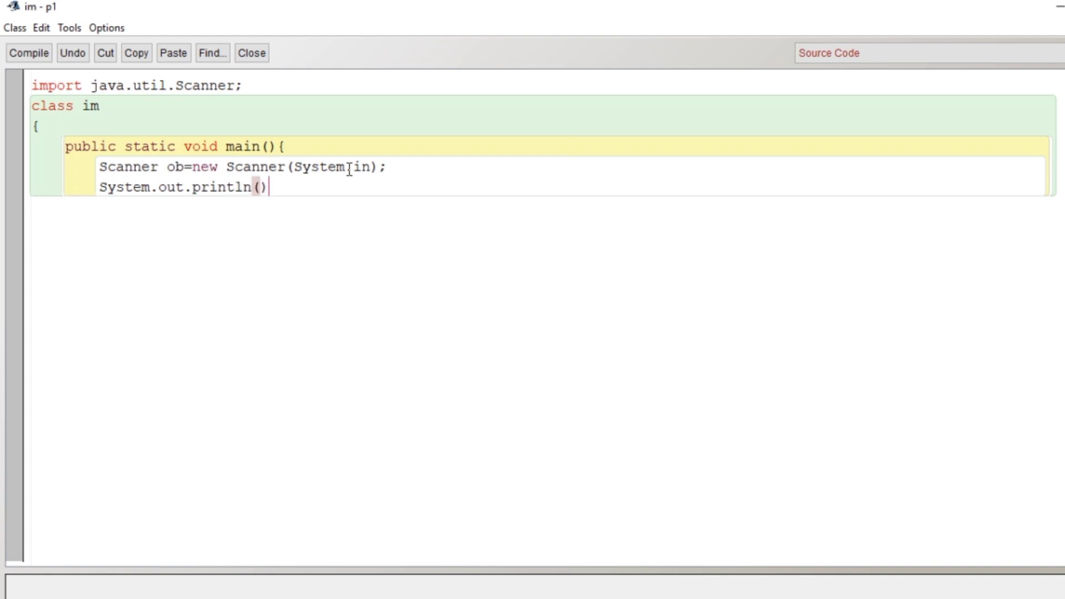
type("\"Enter th")
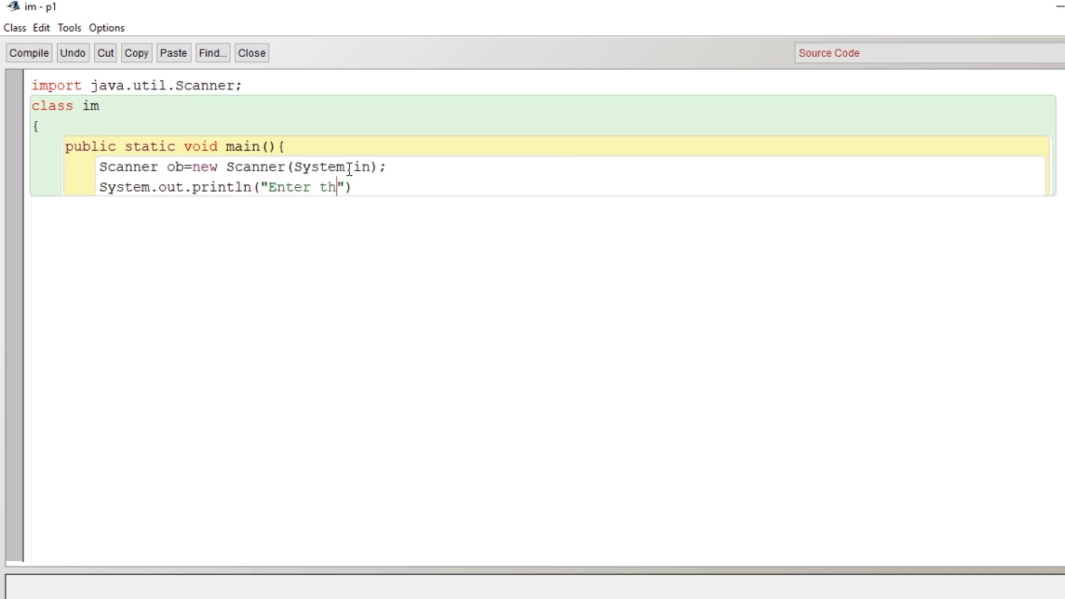
type("e")
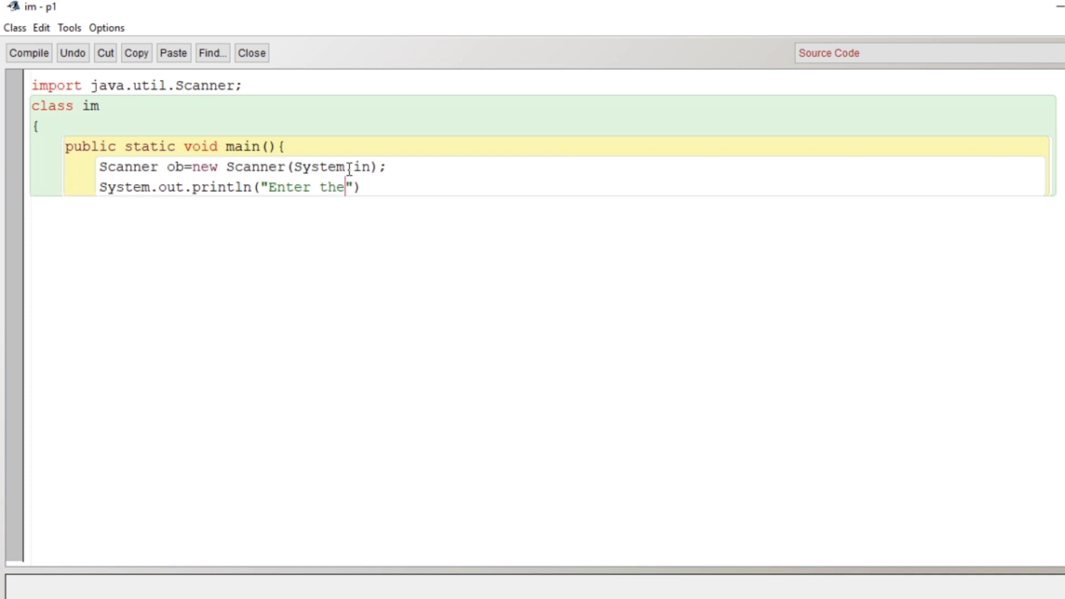
type("number")
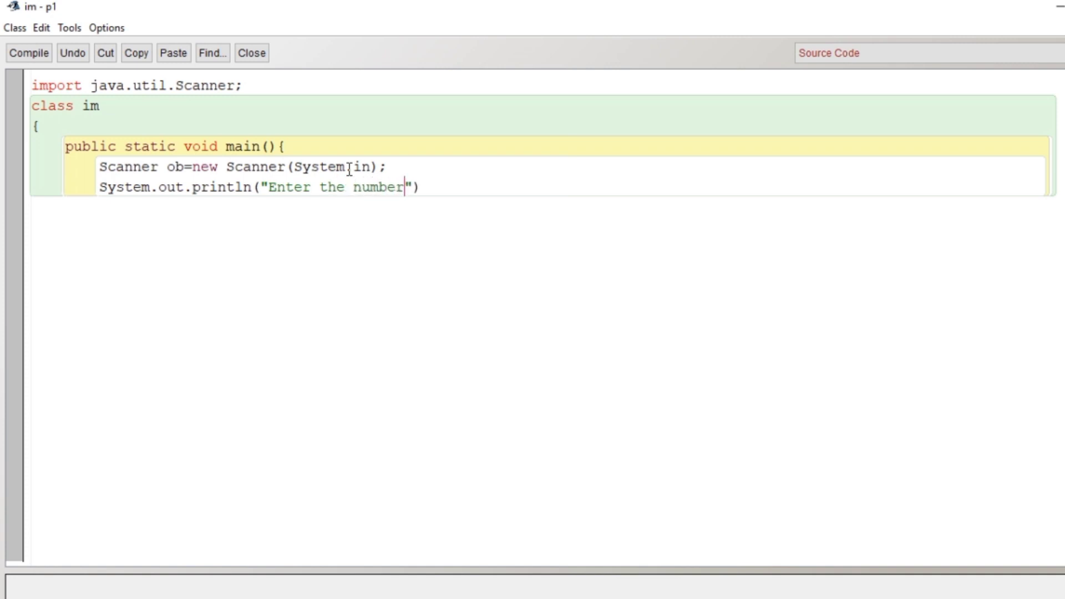
type("of ro")
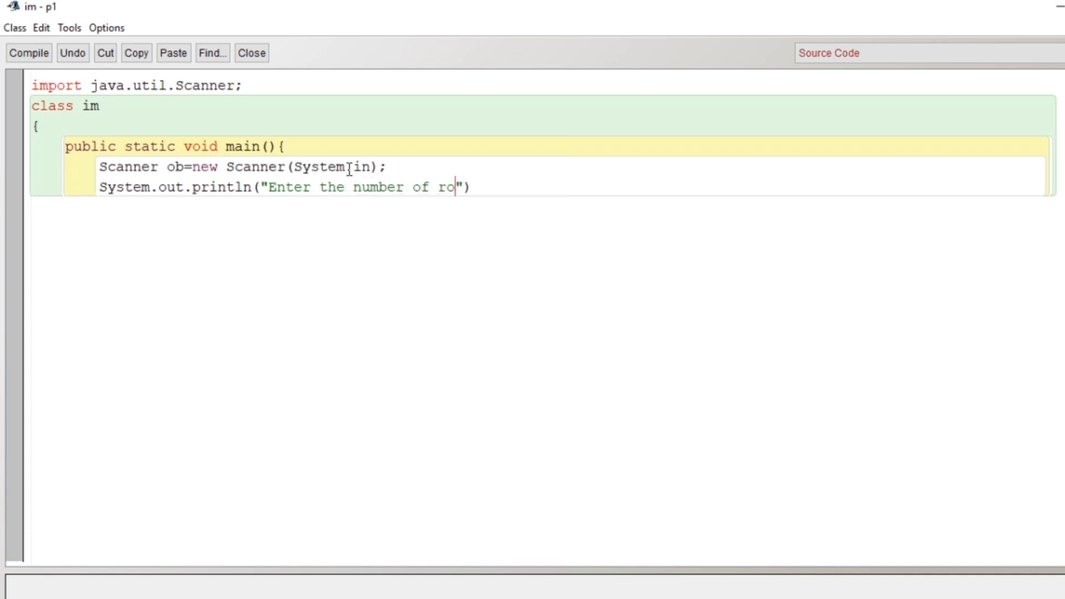
type("ws and")
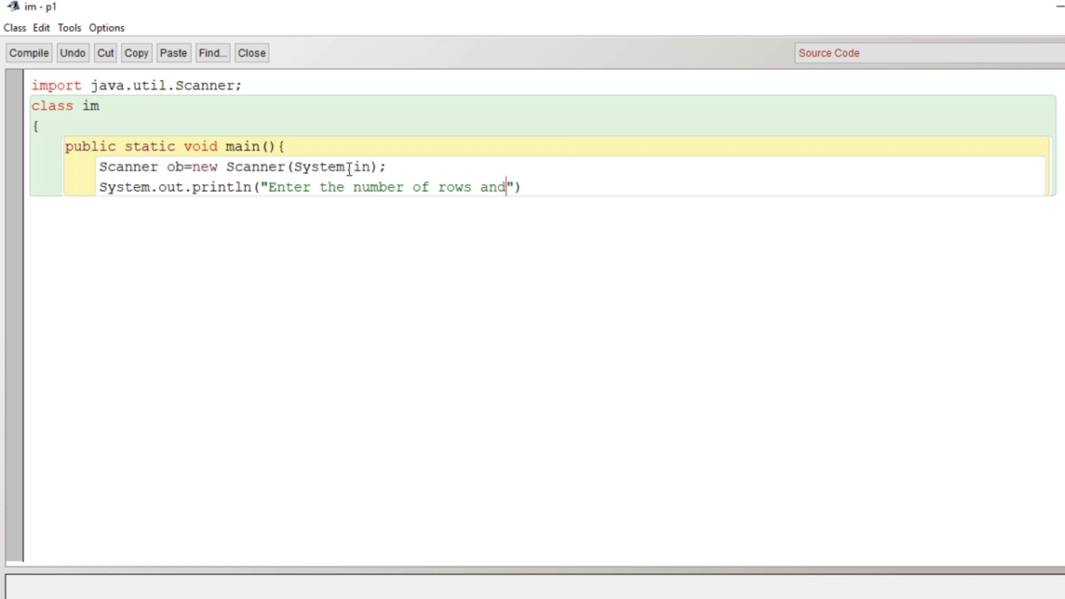
type("colum")
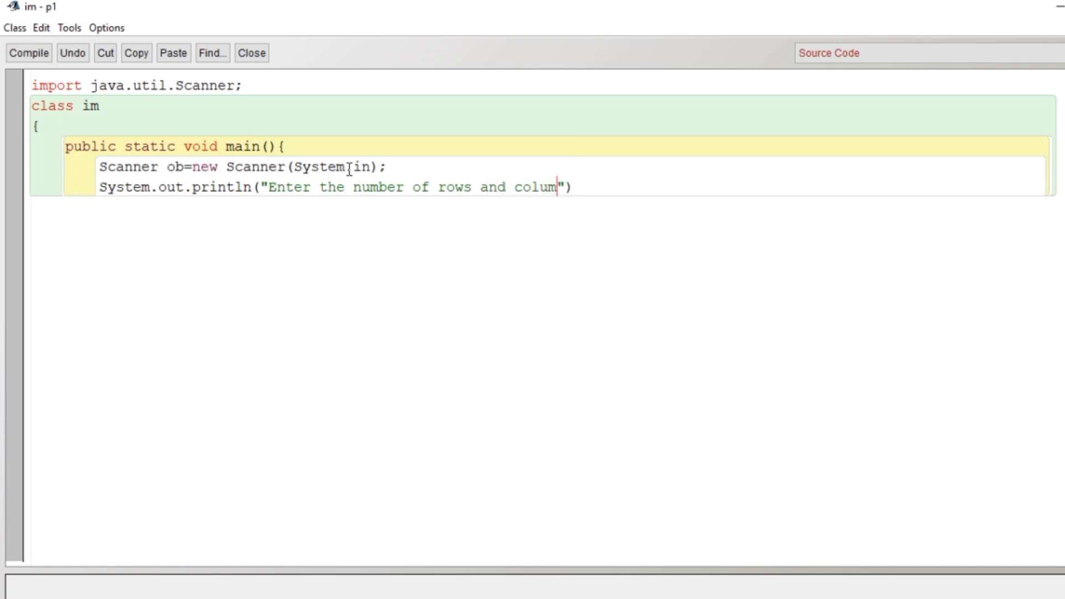
type("ns of m")
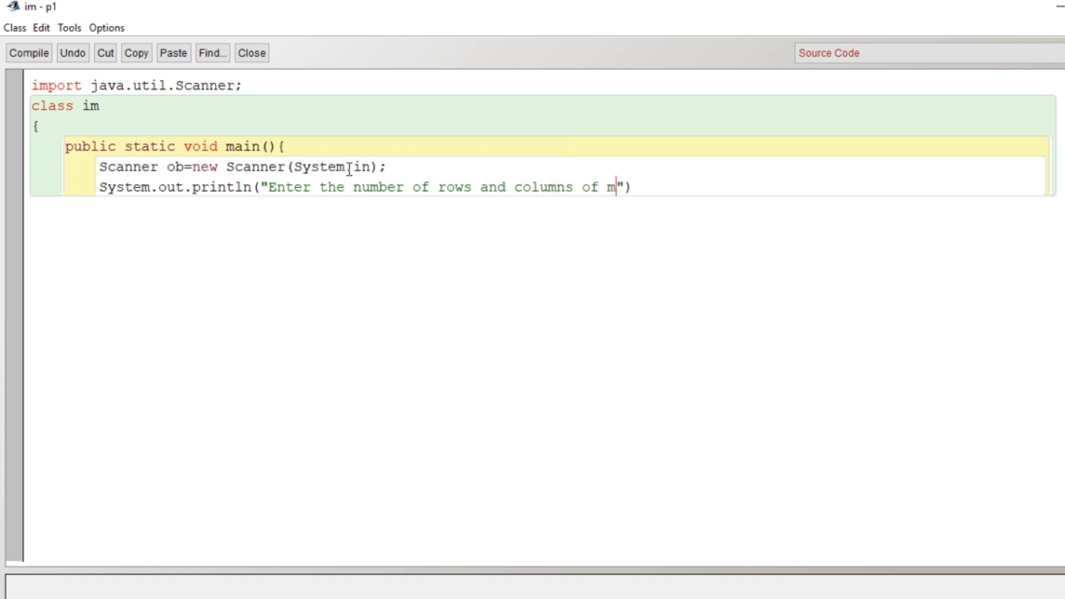
type("atrix\");")
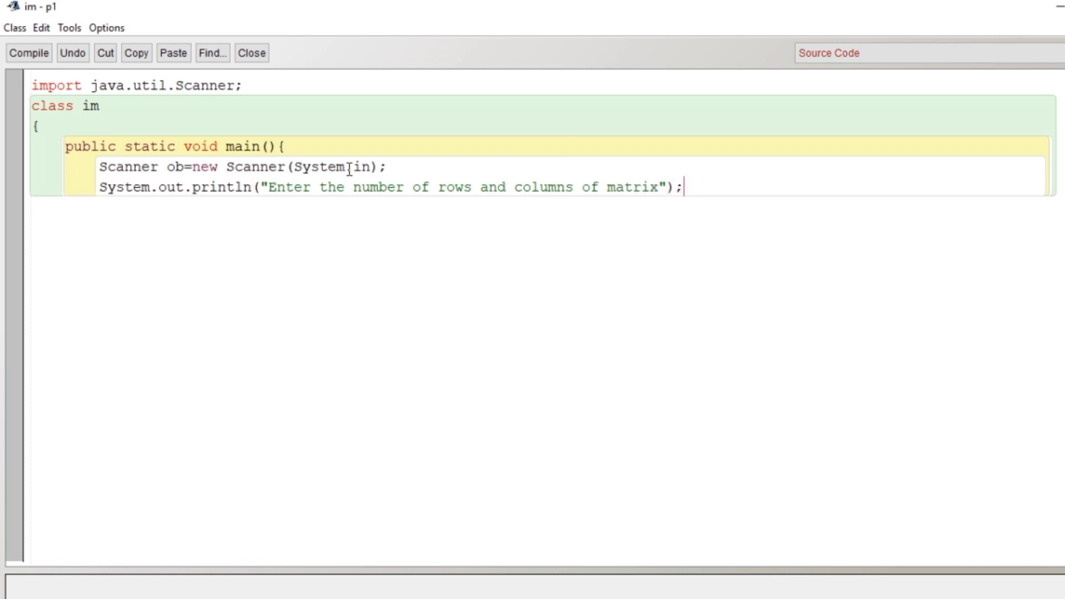
Read the row and column counts into int r and int c with ob.nextInt()
type("int r=")
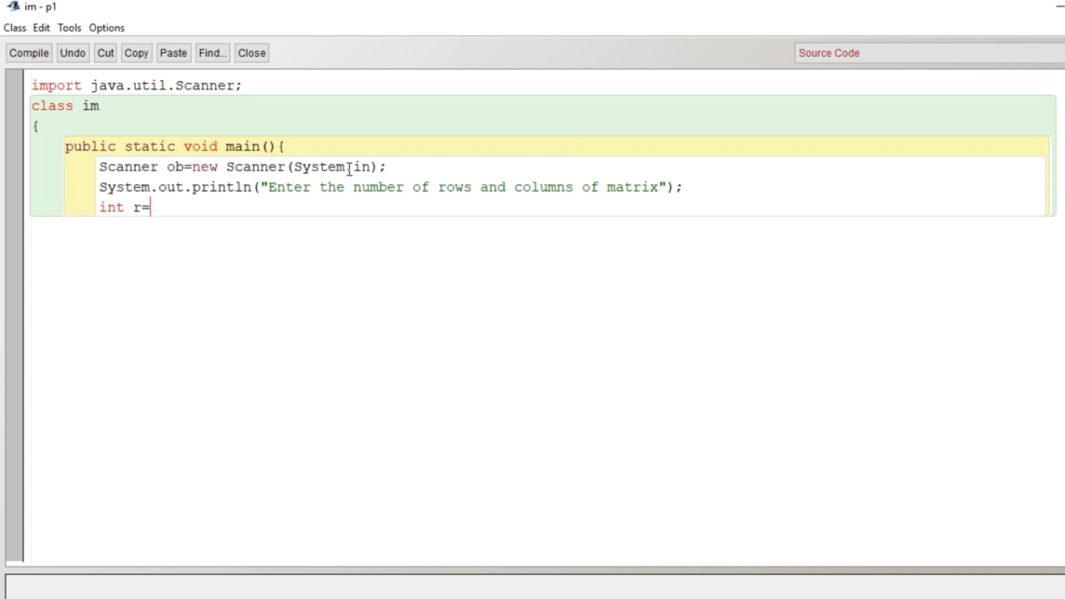
type("ob.")
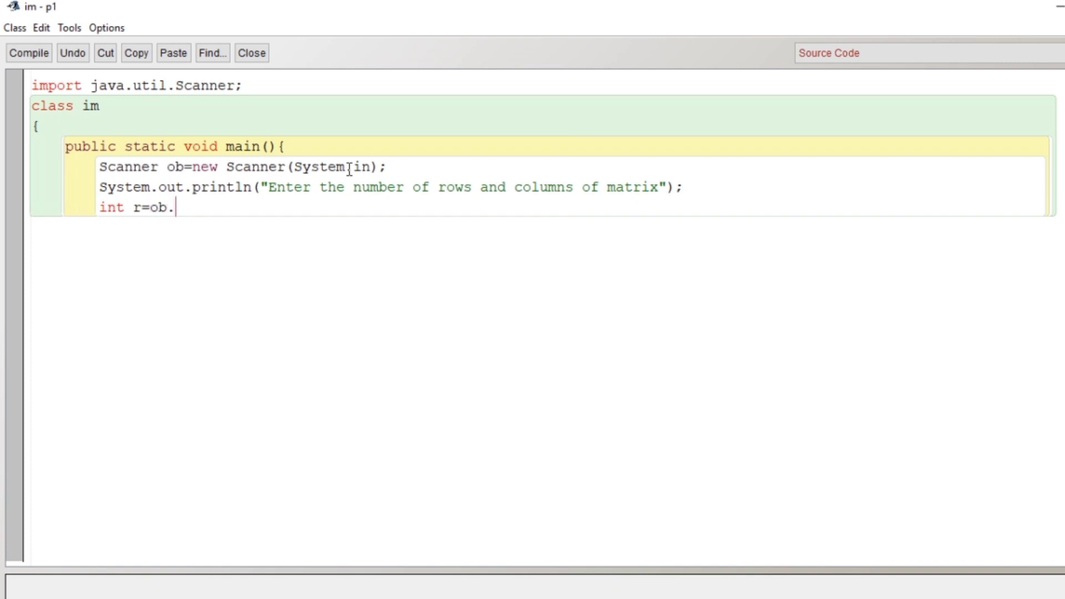
type("nextInt();")
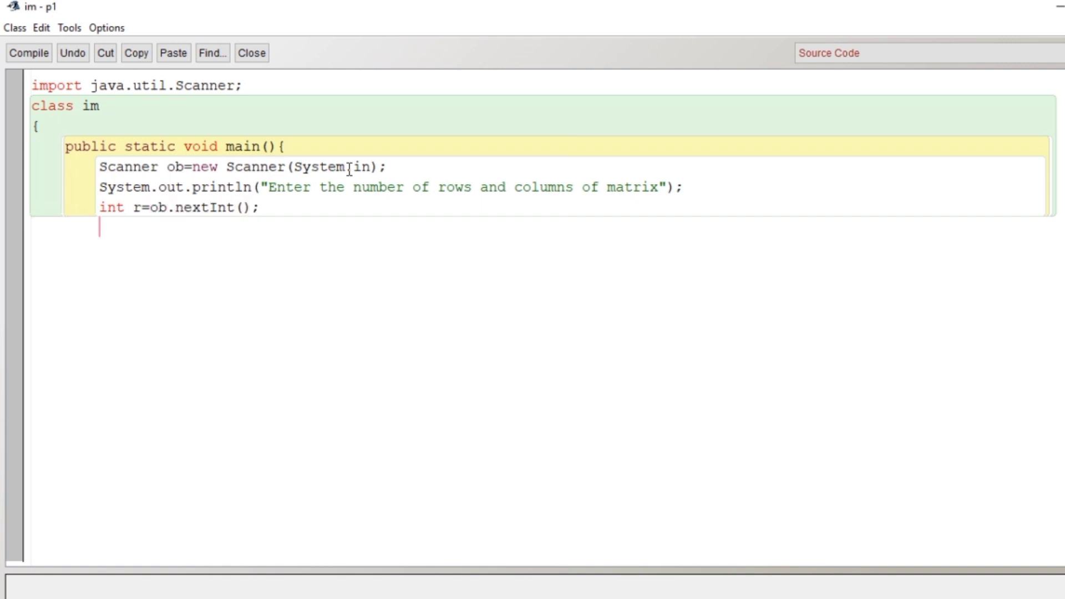
type("int c=")
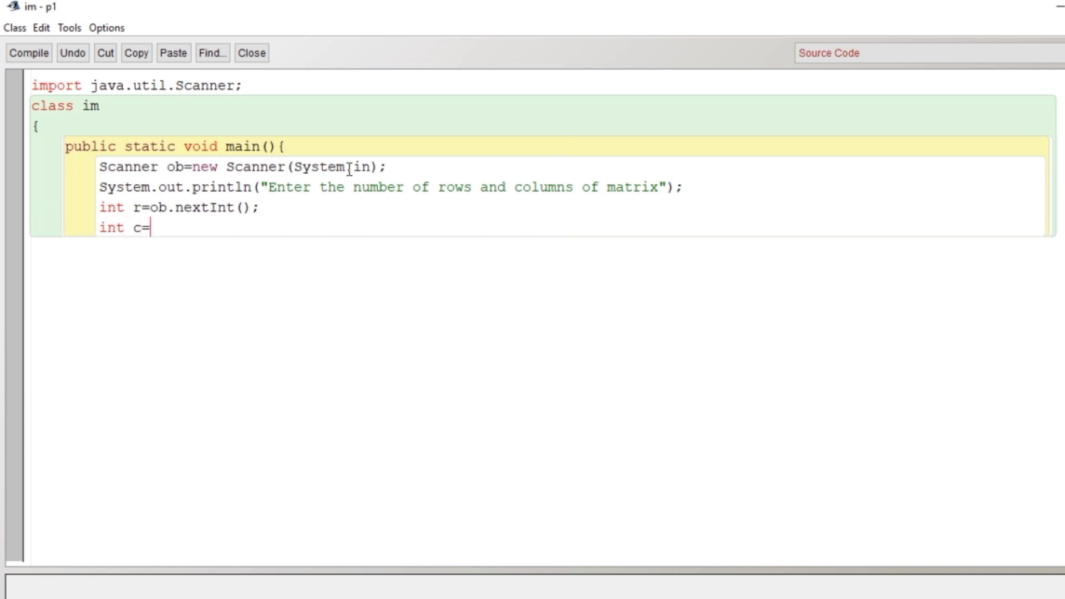
type("ob.nextInt")
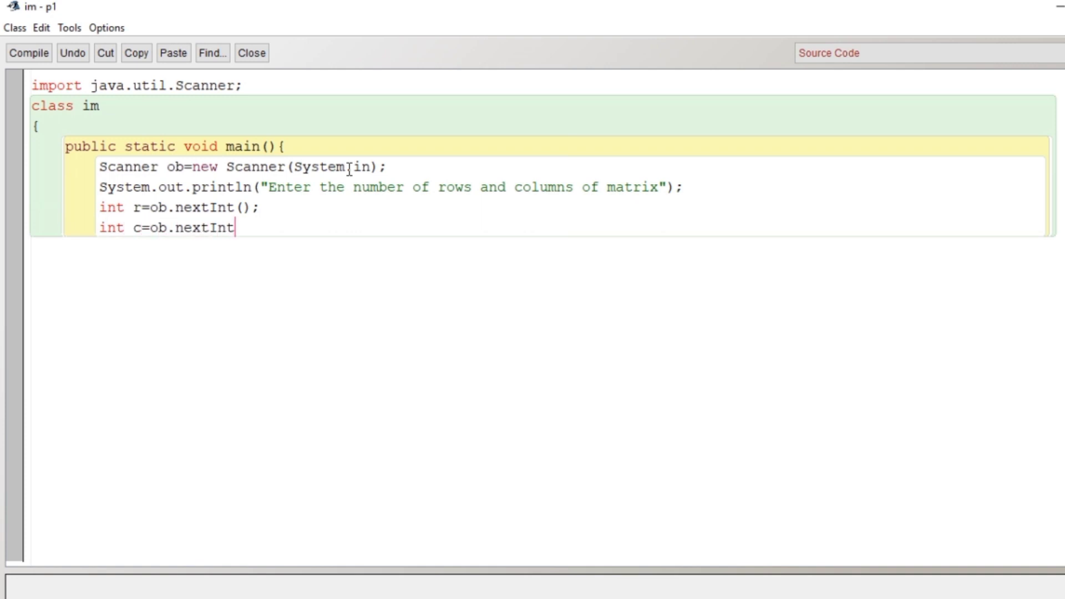
type("()")
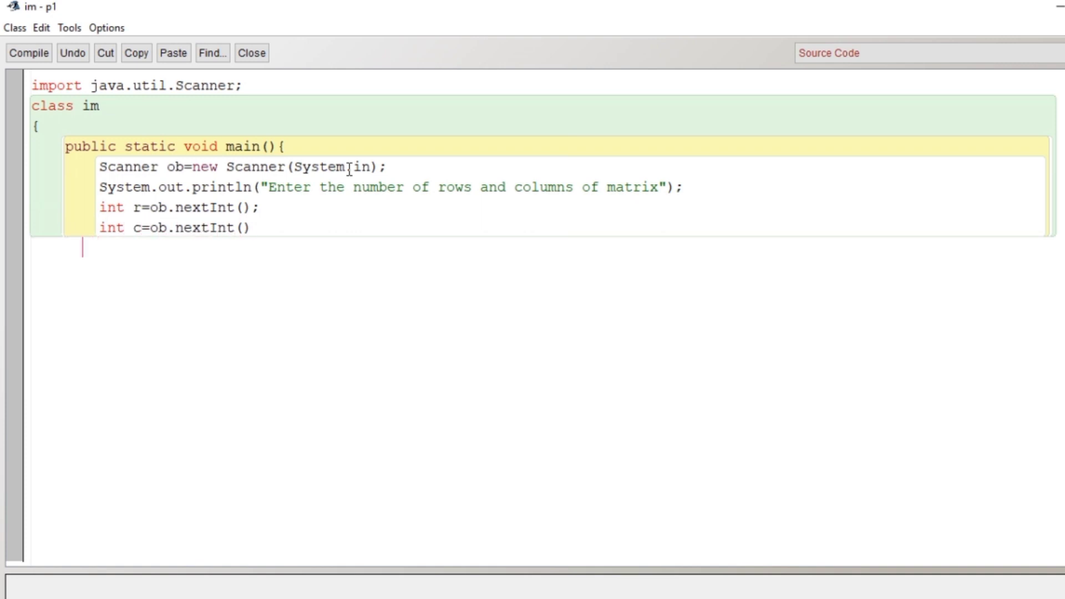
type(";")
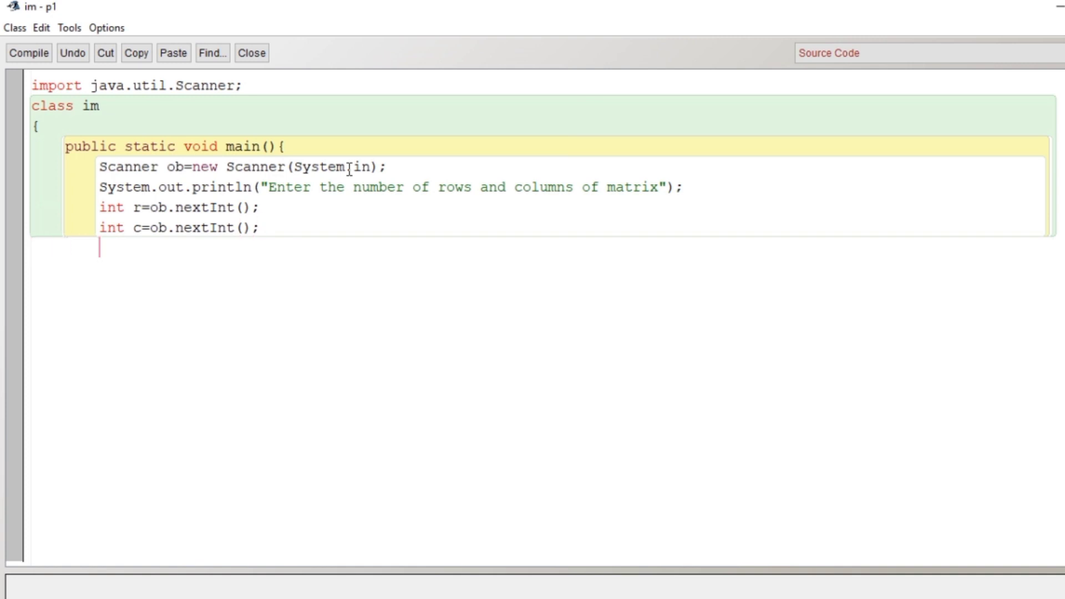
Allocate the matrix as int m[][]=new int[r][c]
type("int m[][")
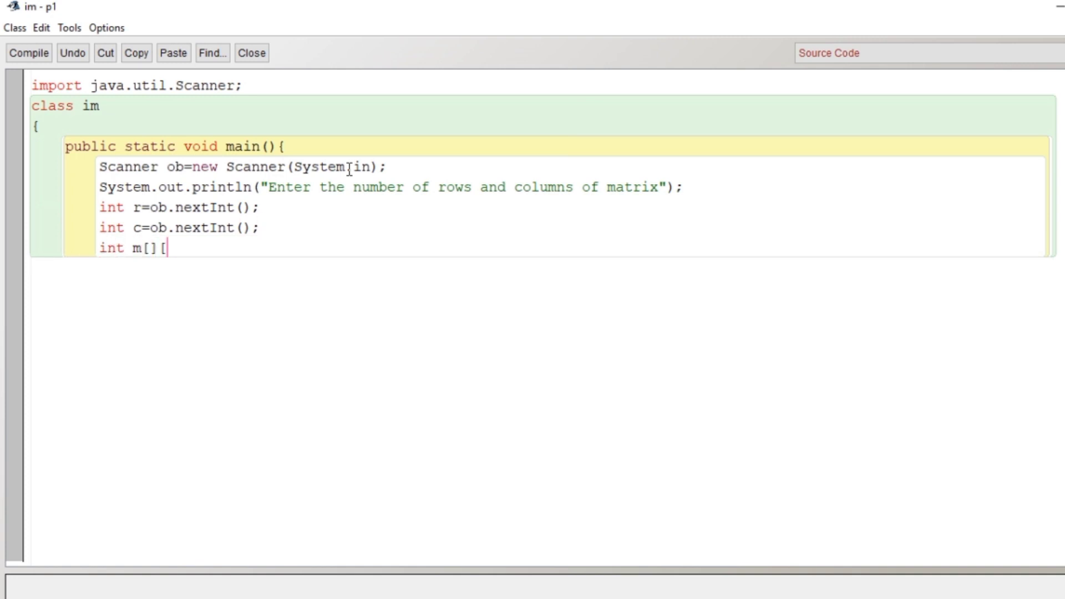
type("]=new int")
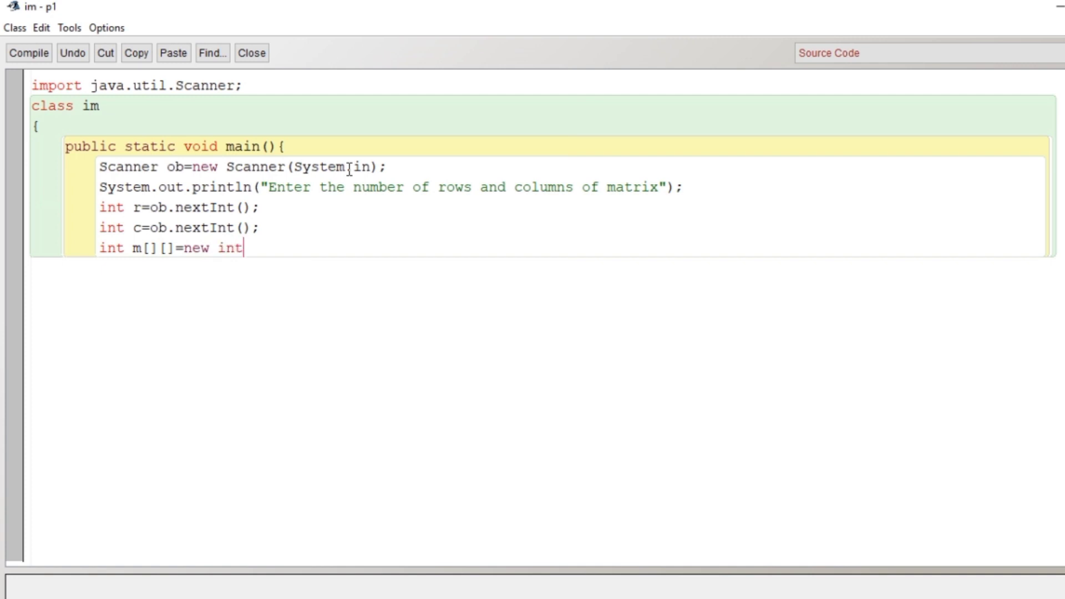
type("[r]")
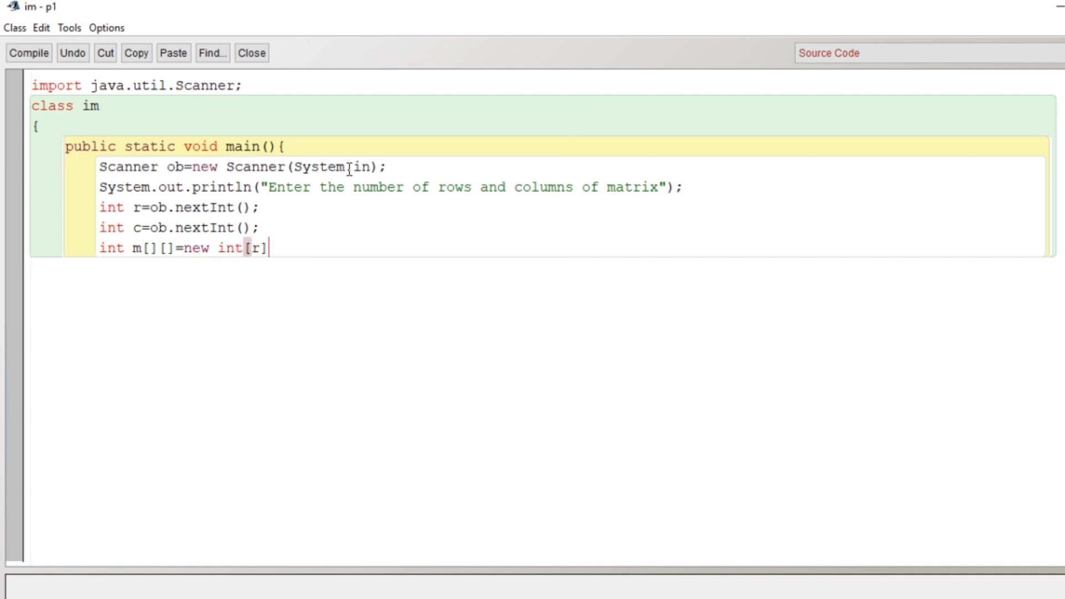
type("[c];")
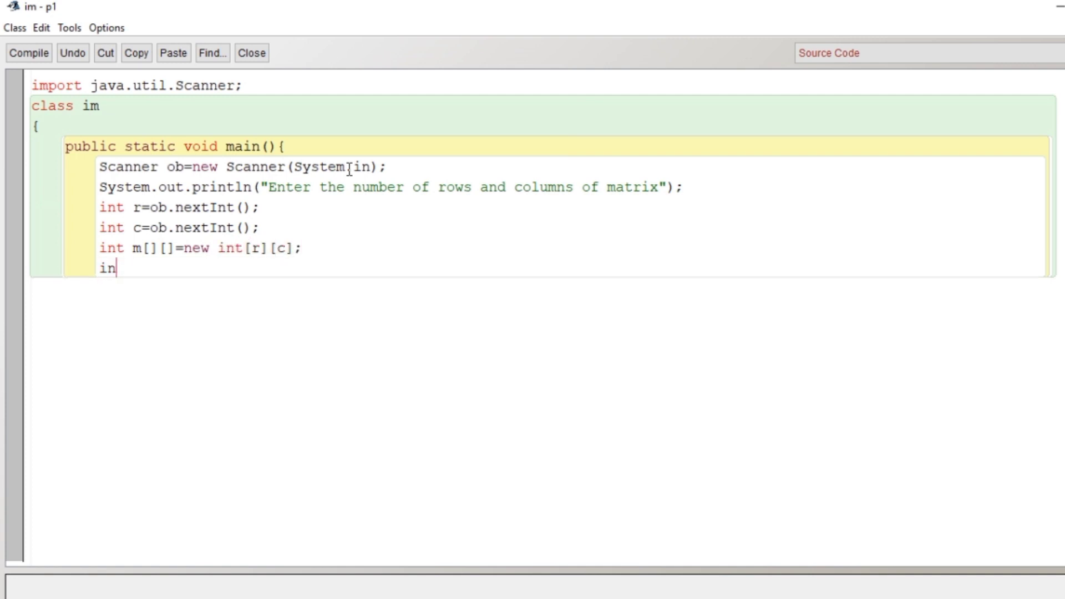
Declare counters int c1=0,c2=0;
type("t c1=")
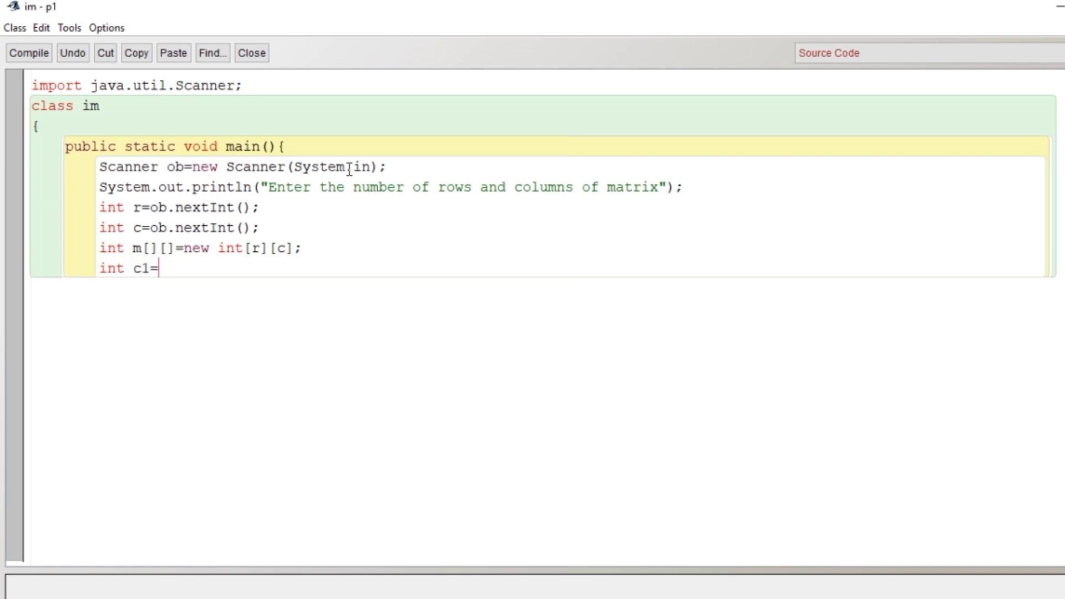
type("0.c2")
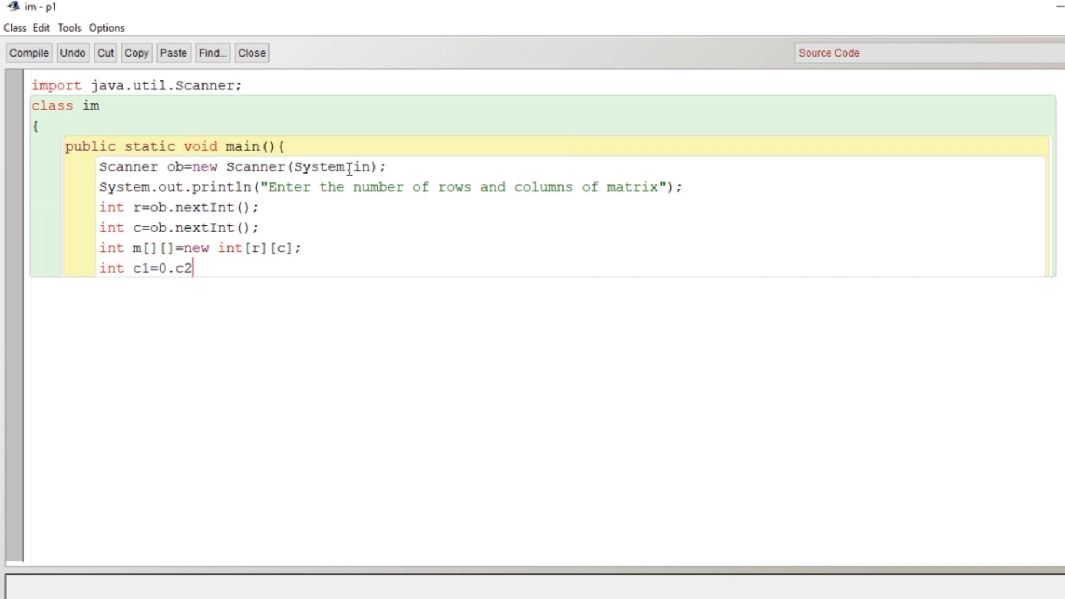
type(",c2=")
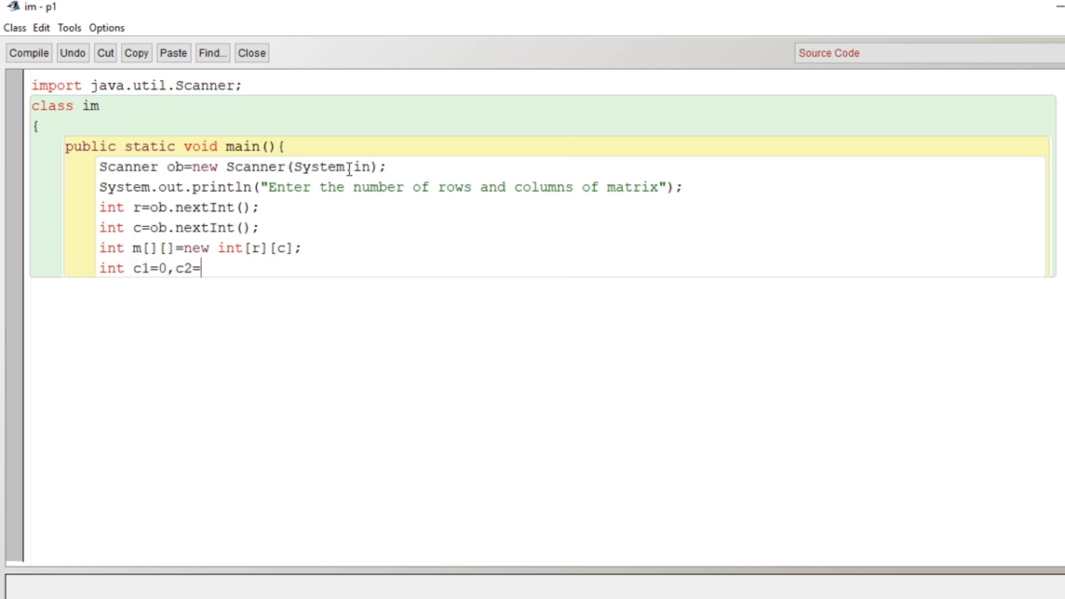
type("0;")
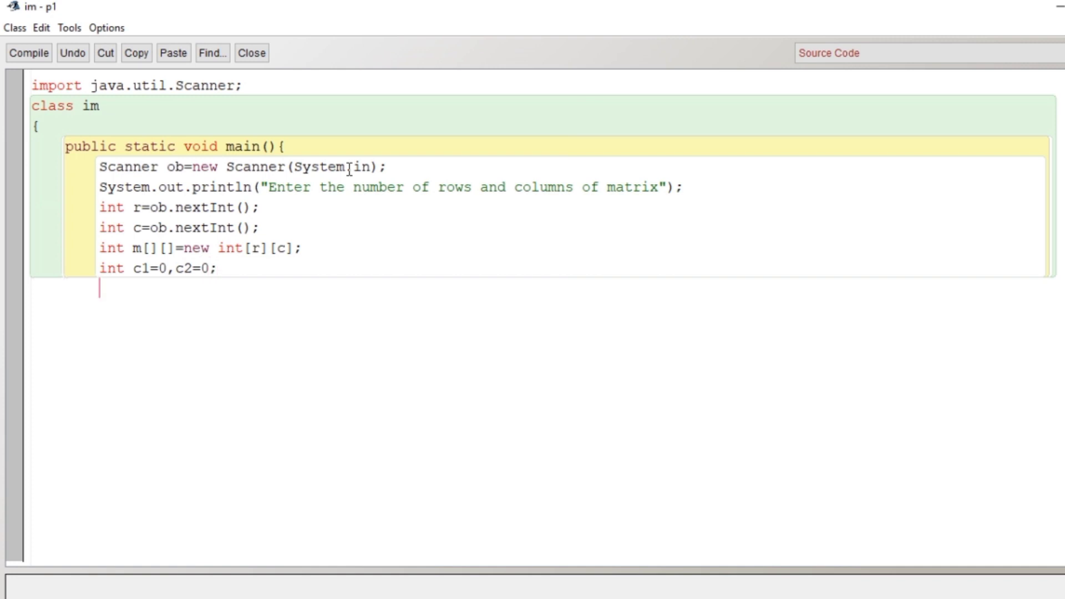
Start the if(r==c) branch with a prompt to enter the matrix elements
type("if")
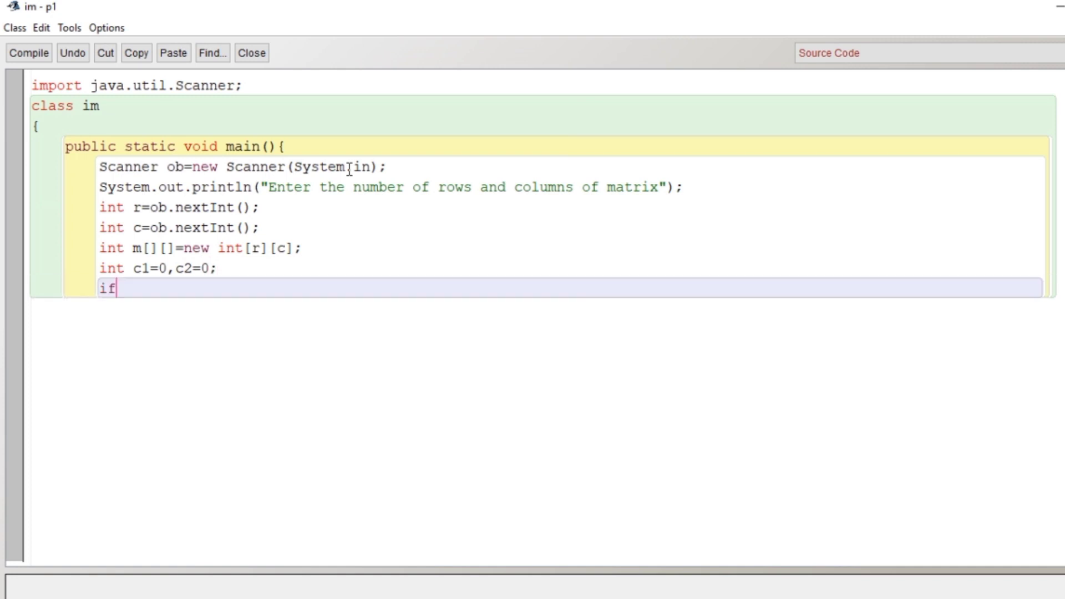
type("(r)")
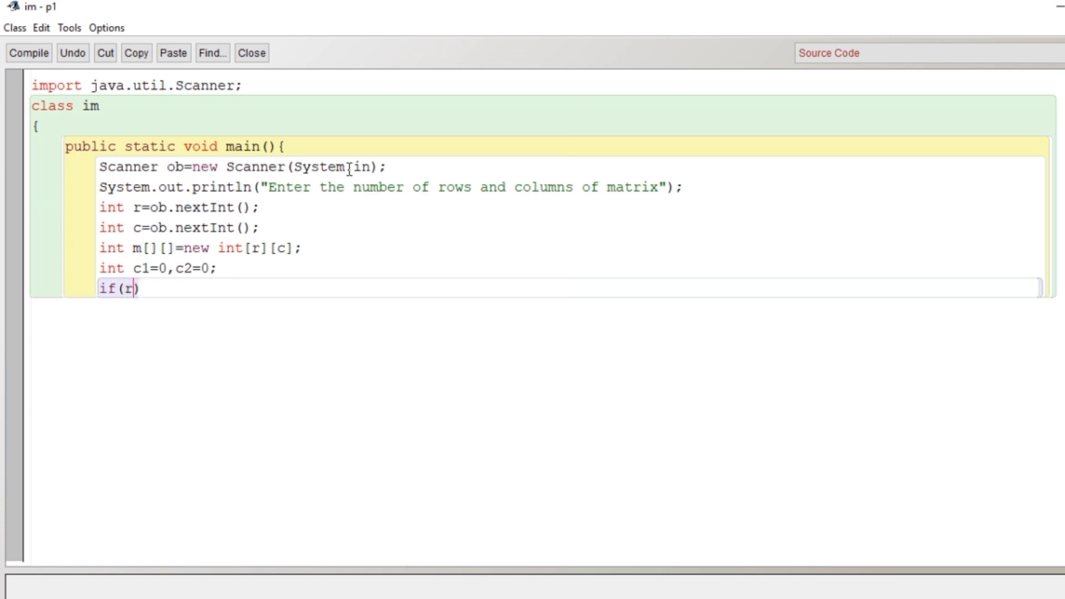
type("==c")
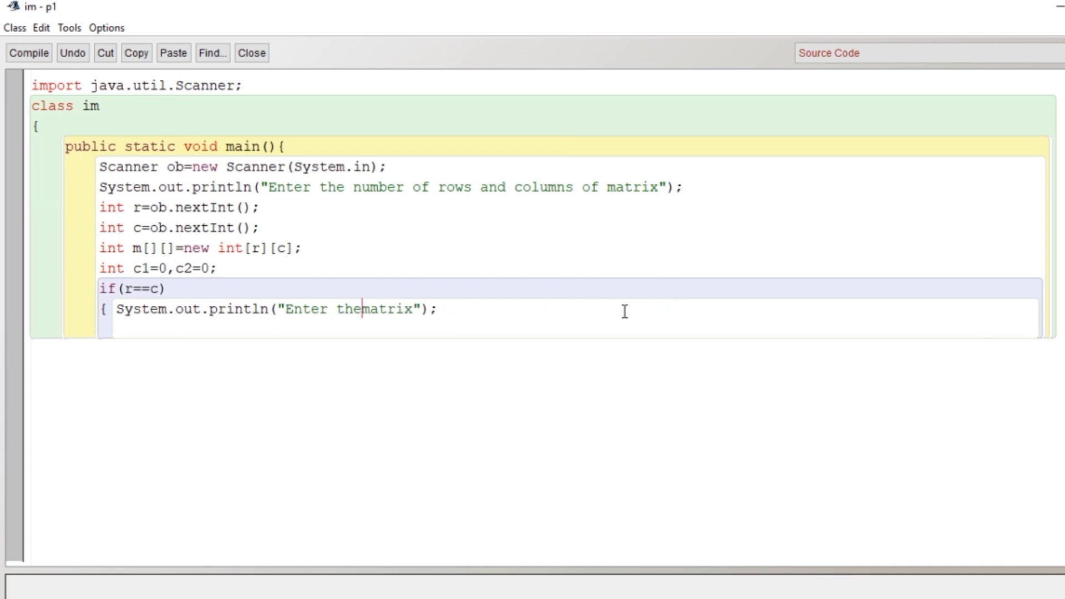
type("elements")
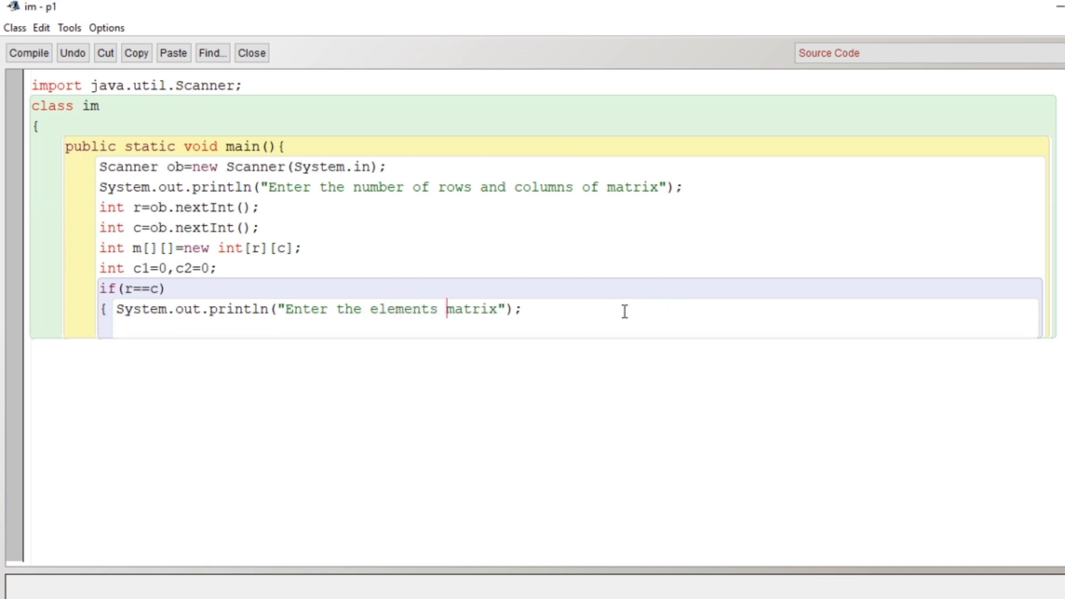
Finish the prompt wording and write nested for loops over i<r and j<c
type("of")
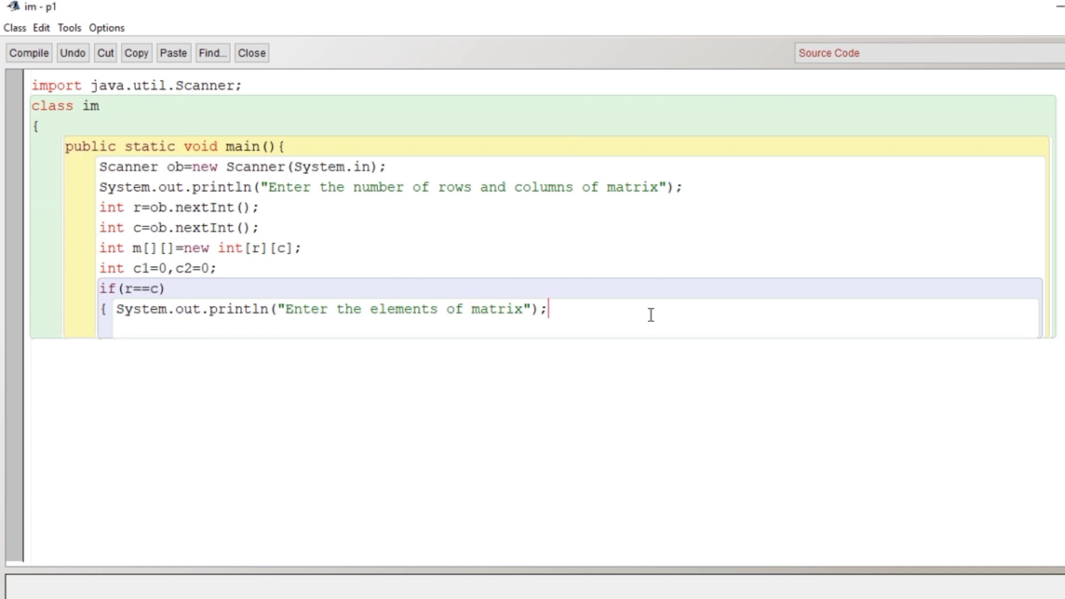
type("for()")
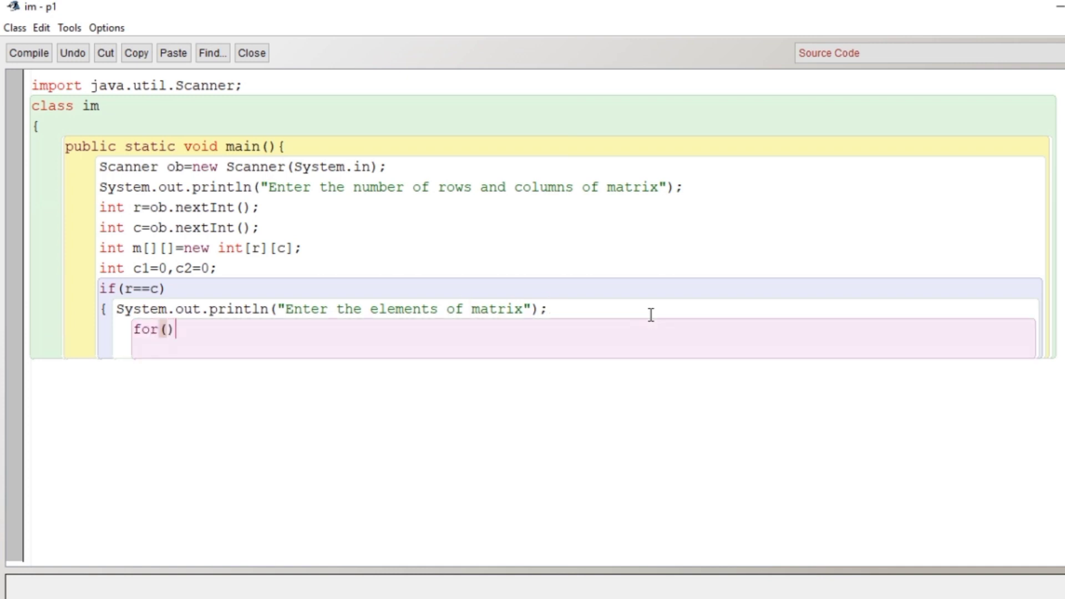
type("int i")
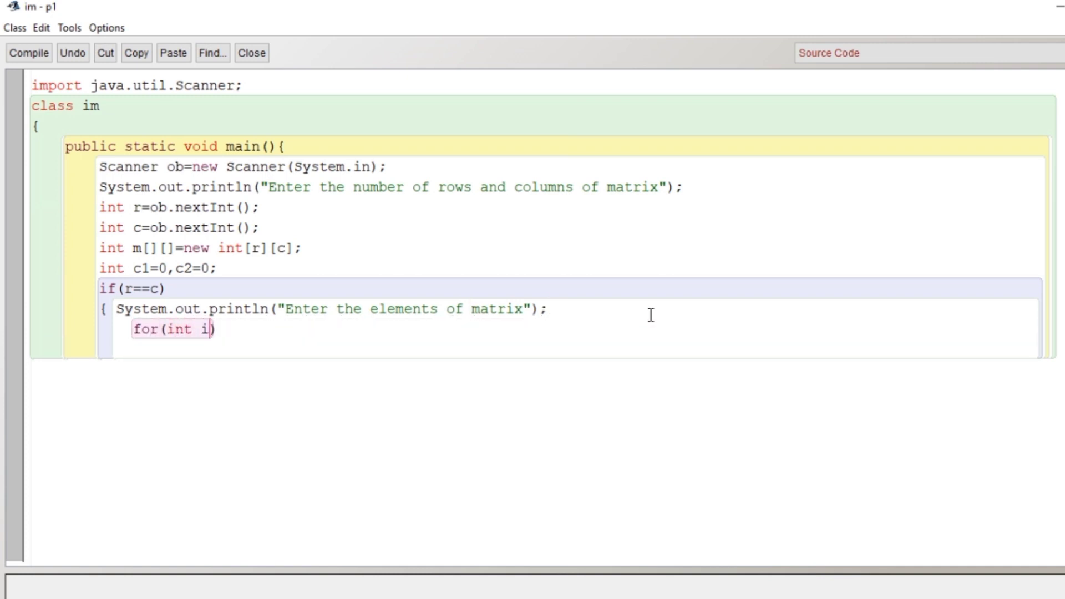
type("=0")
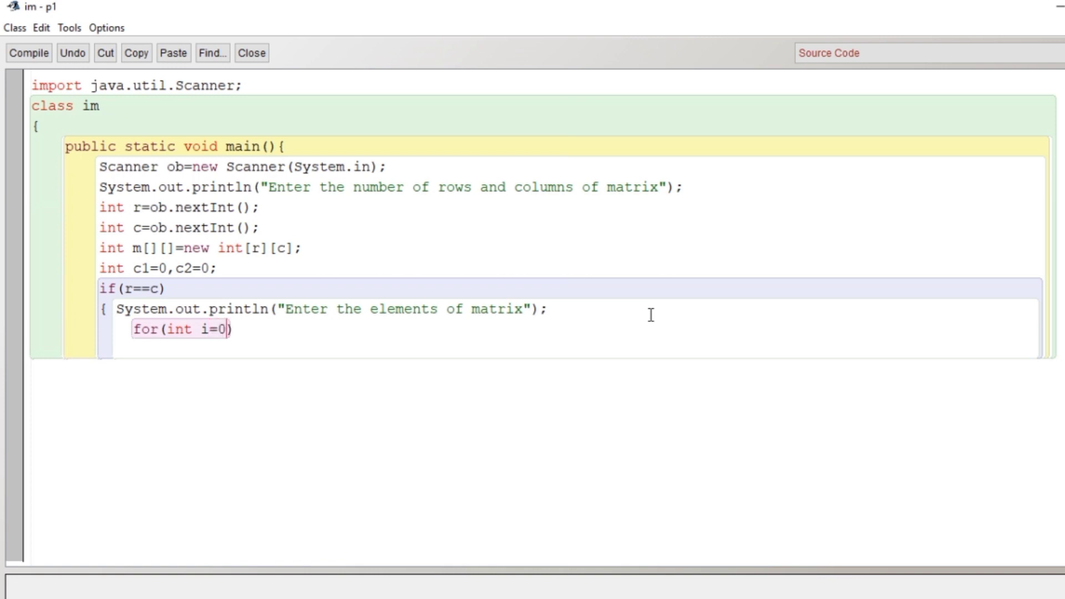
type(";i<")
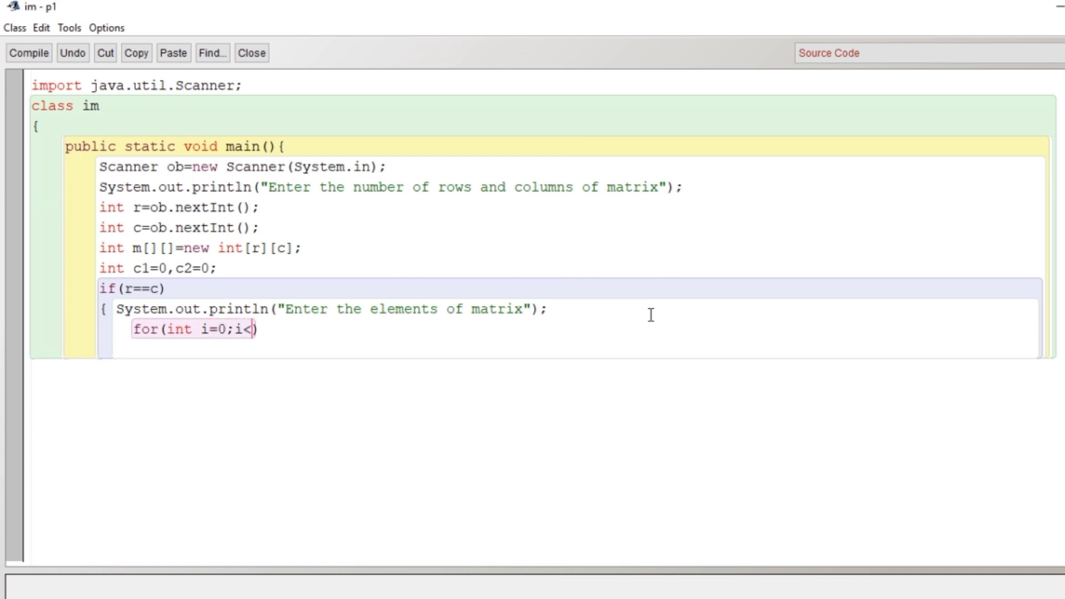
type("r;i++")
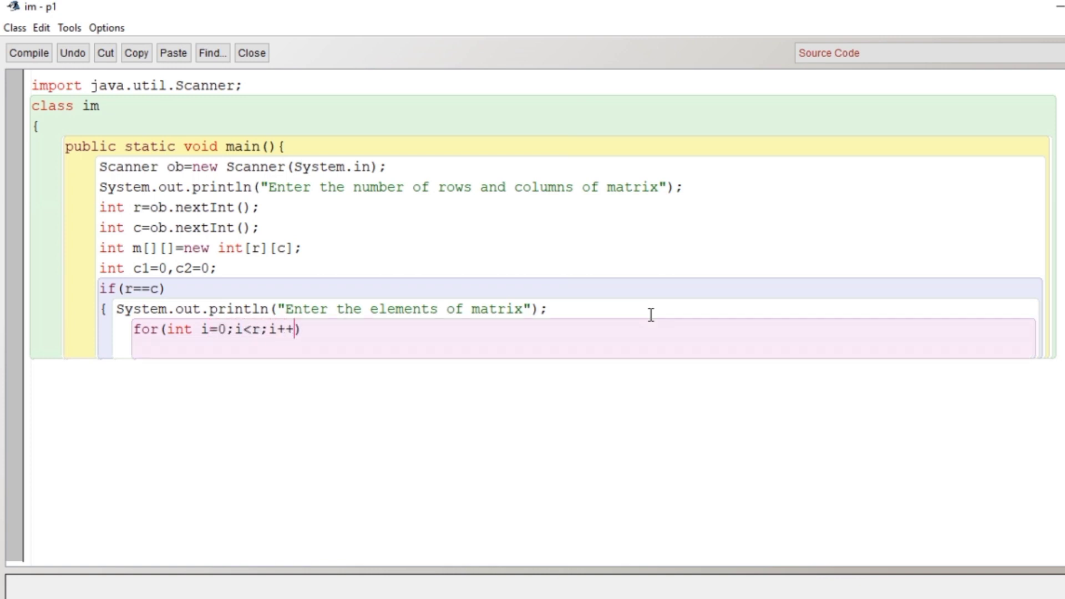
type("{")
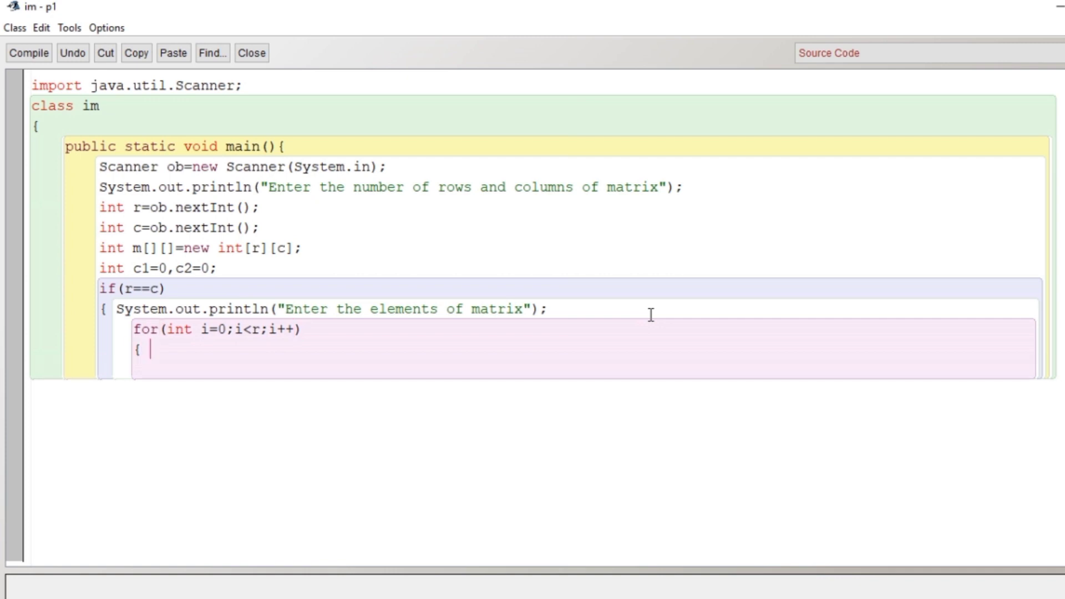
type("for(i)")
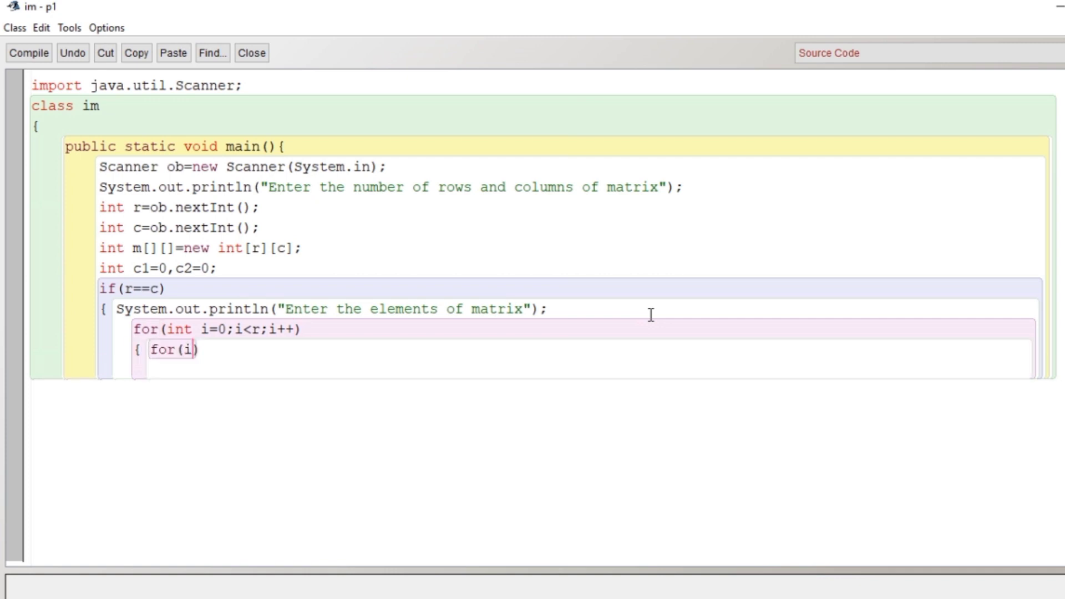
type("nt j=0;")
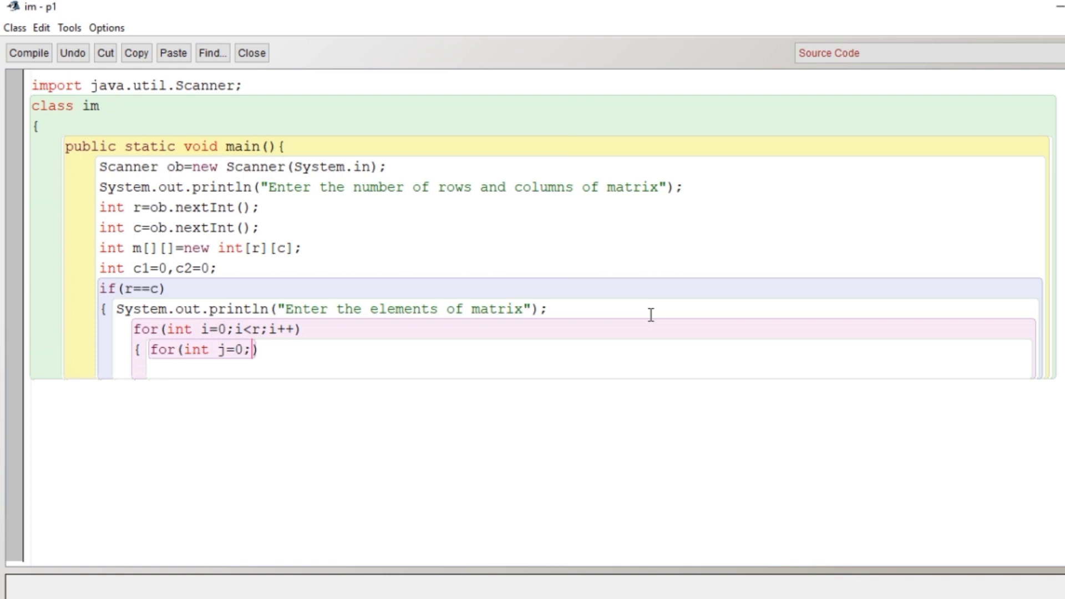
type("j<c")
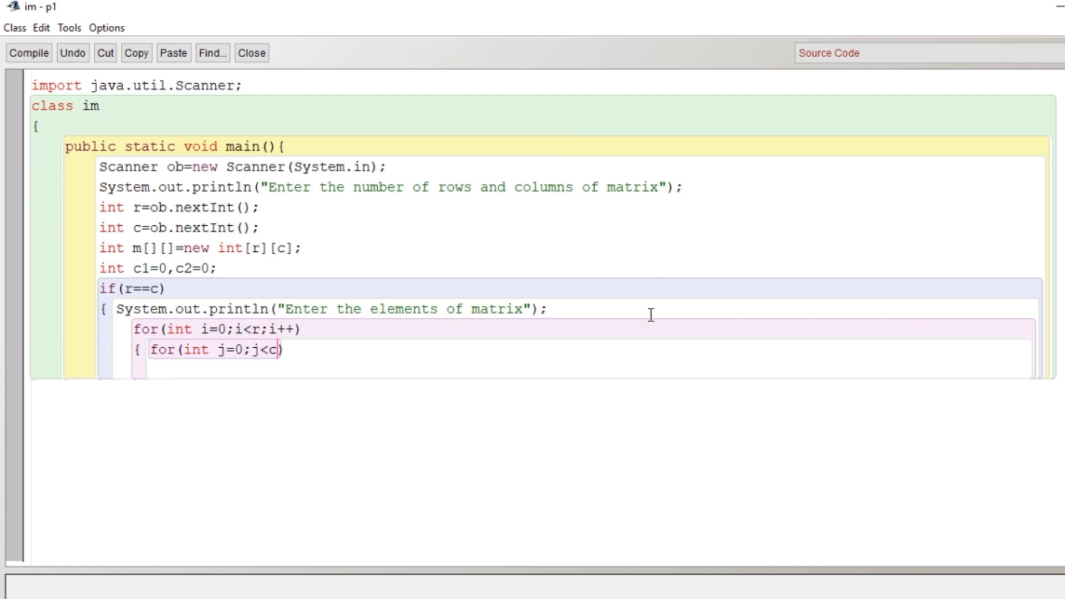
type(";j++)")
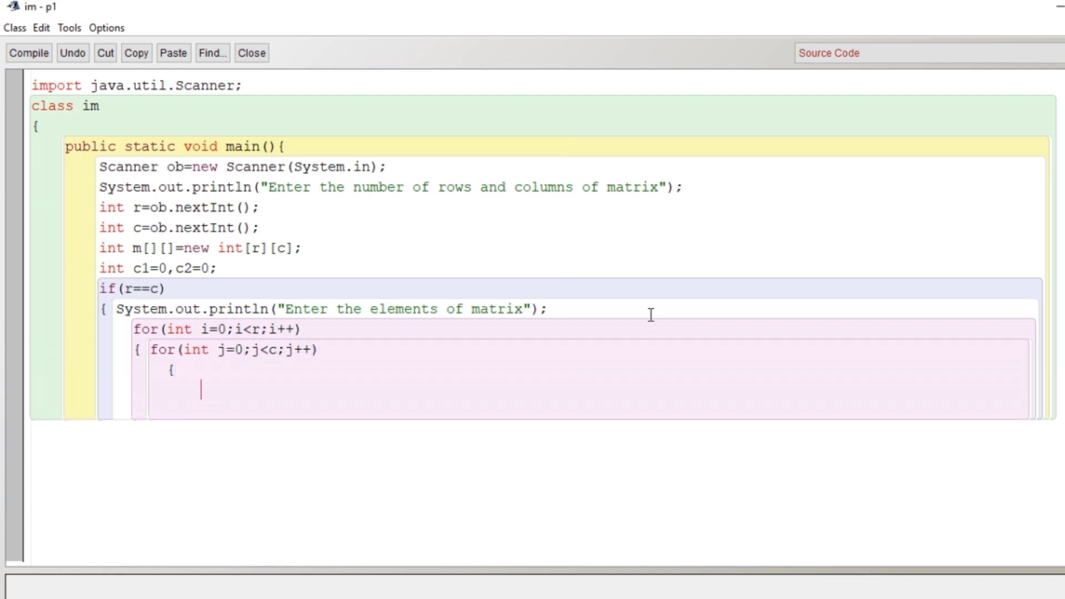
Read each element with m[i][j]=ob.nextInt(); inside the inner loop
type("m")
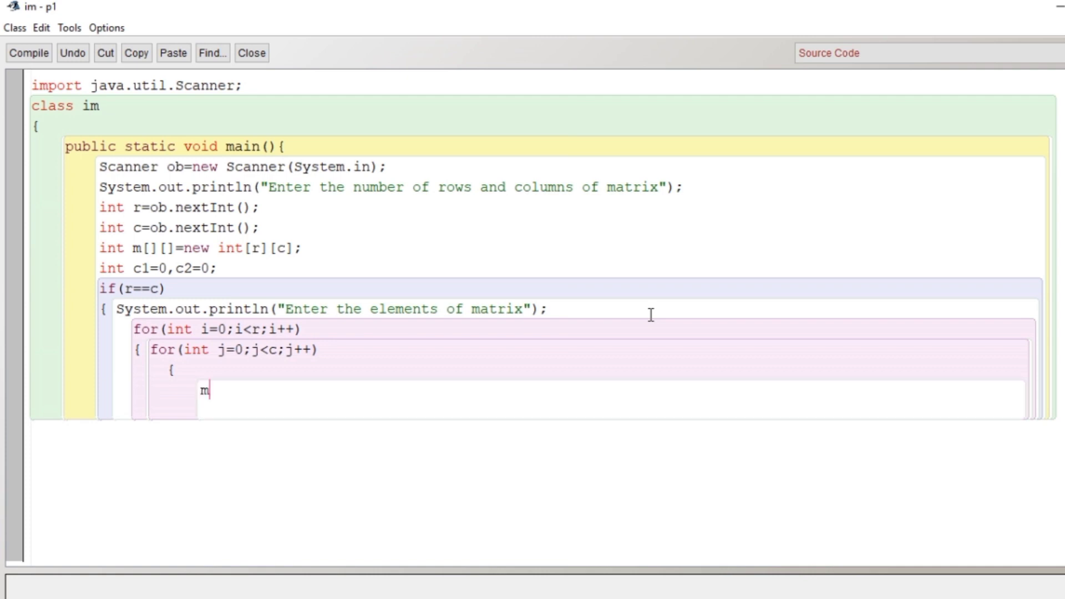
type("[i]")
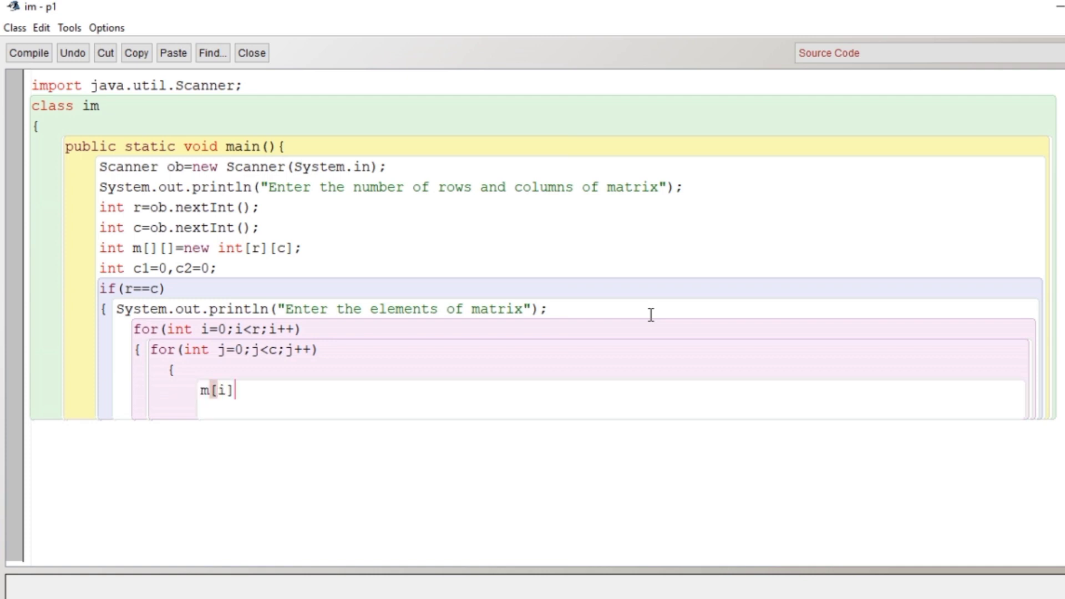
type("[j]=o")
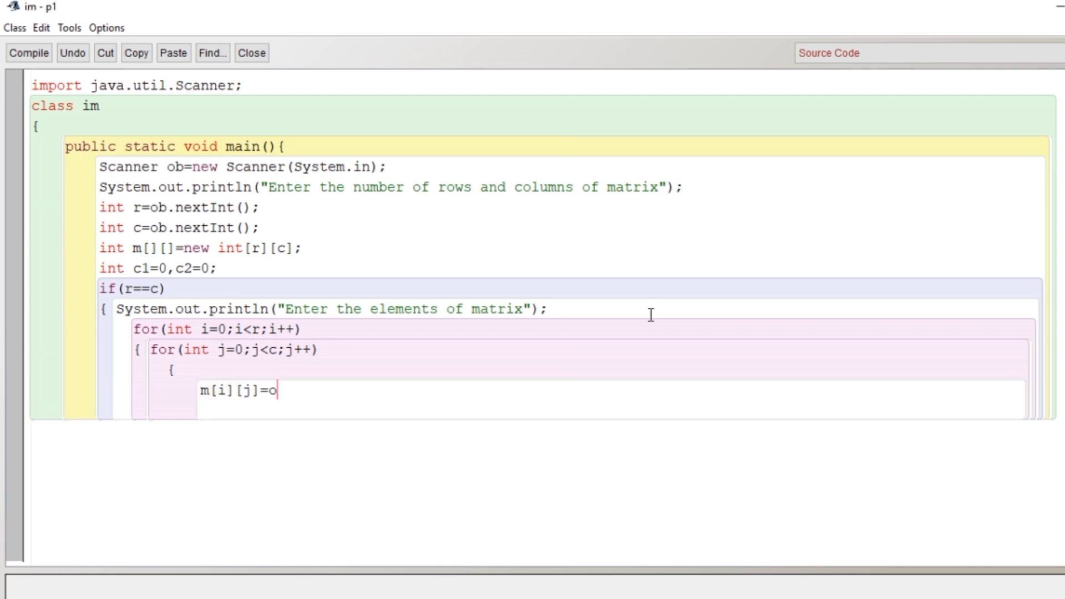
type("b.nextInt")
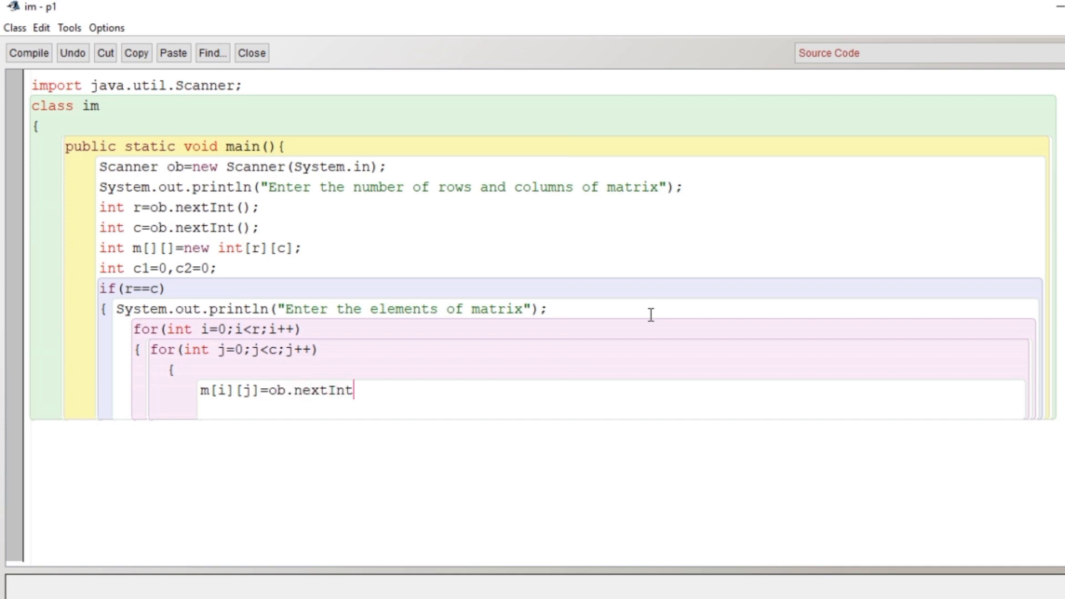
type("();")
left_click(597, 410)
type("}}")
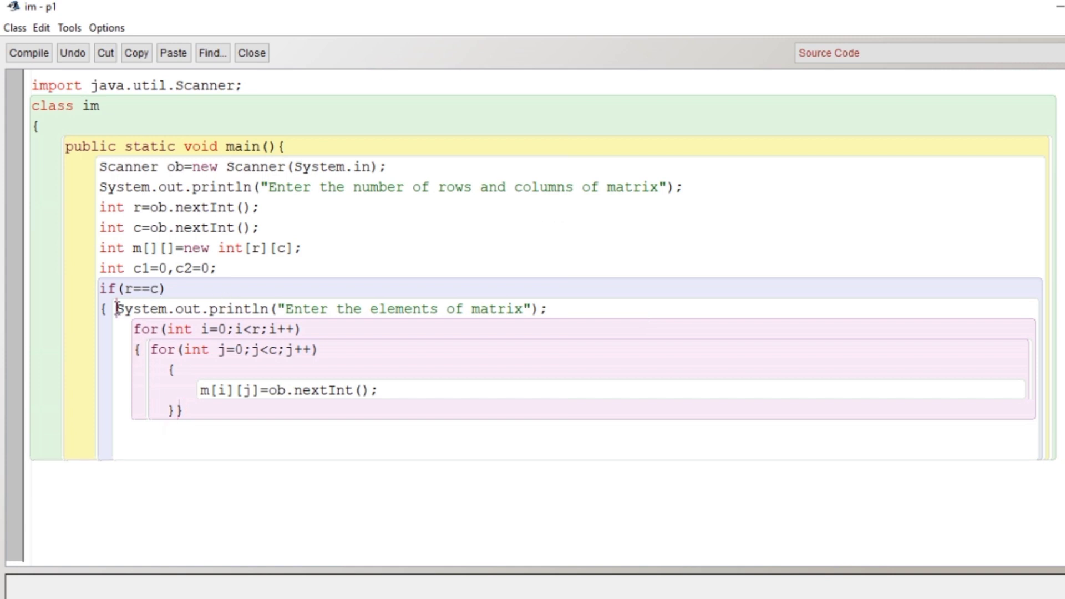
Copy the reading loops and add the header "The entered matrix is:"
left_click_drag(117, 309, 204, 412)
type("System.out.println(\"The ent\");")
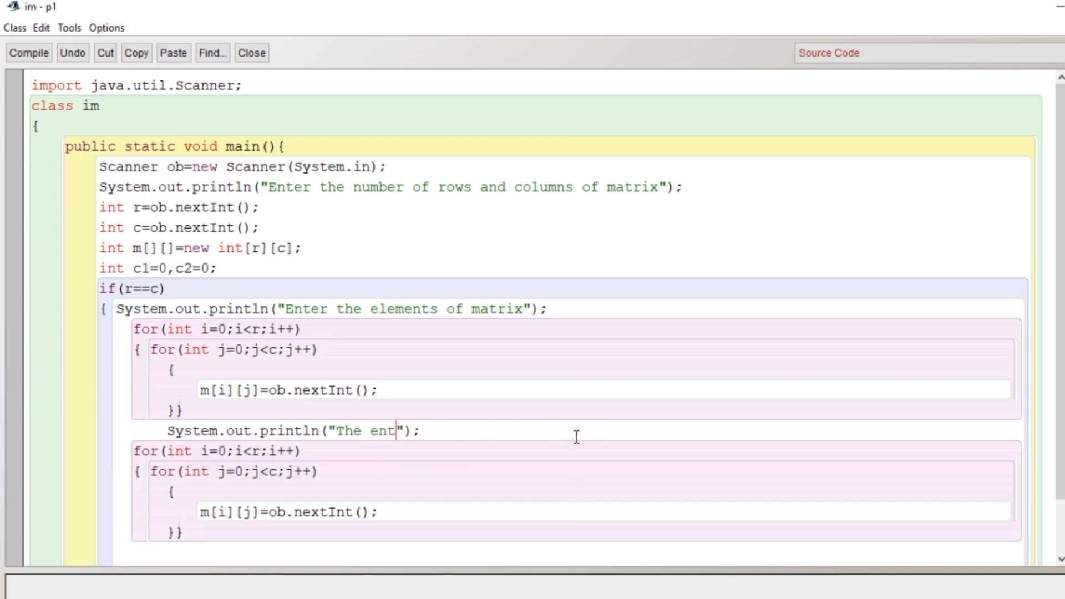
type("ered matrox")
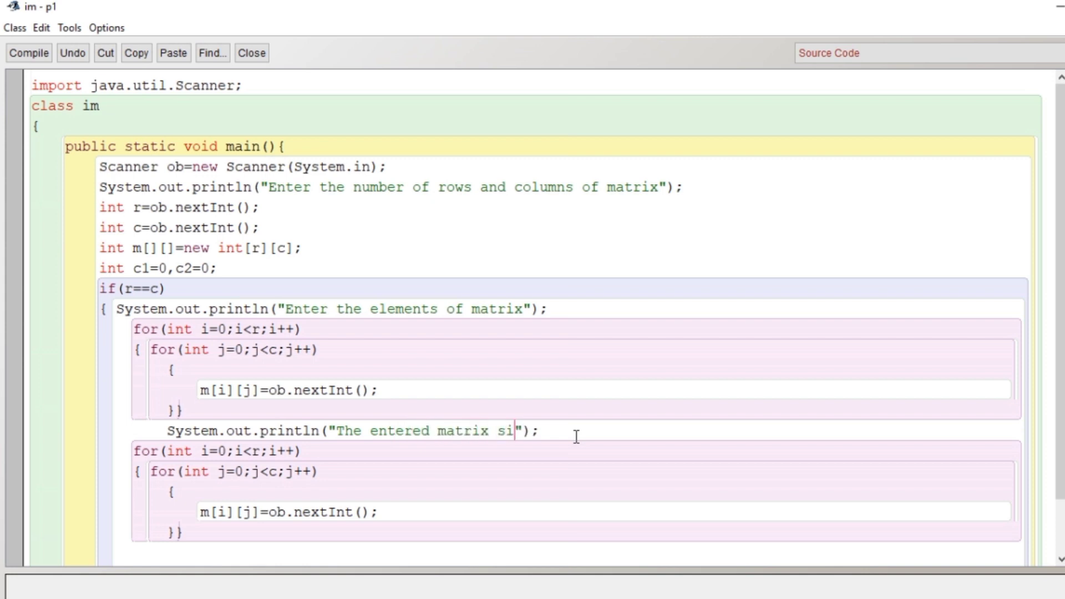
type("s")
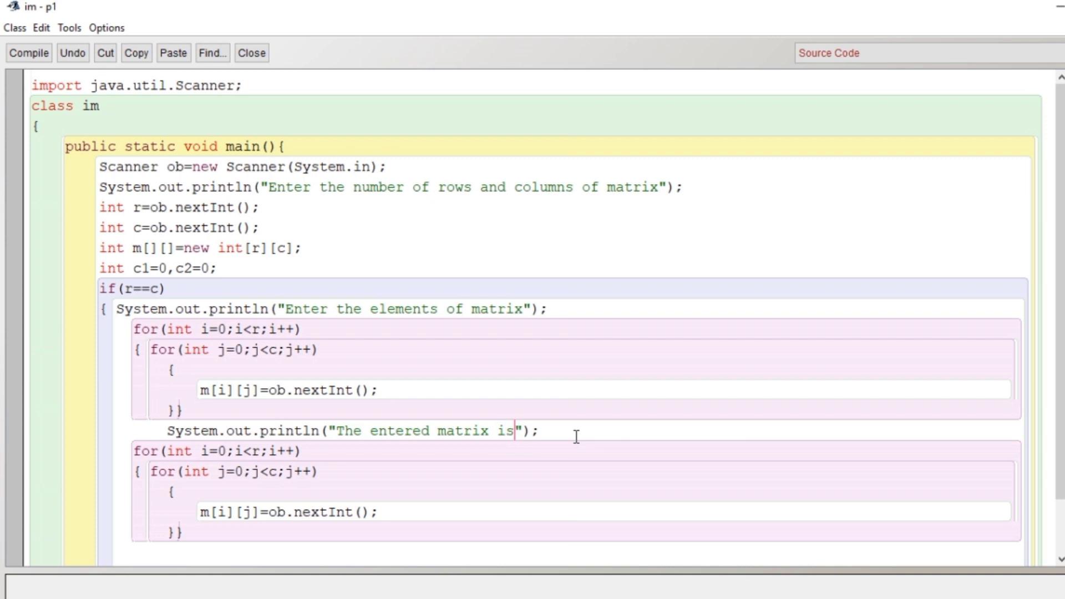
type(":")
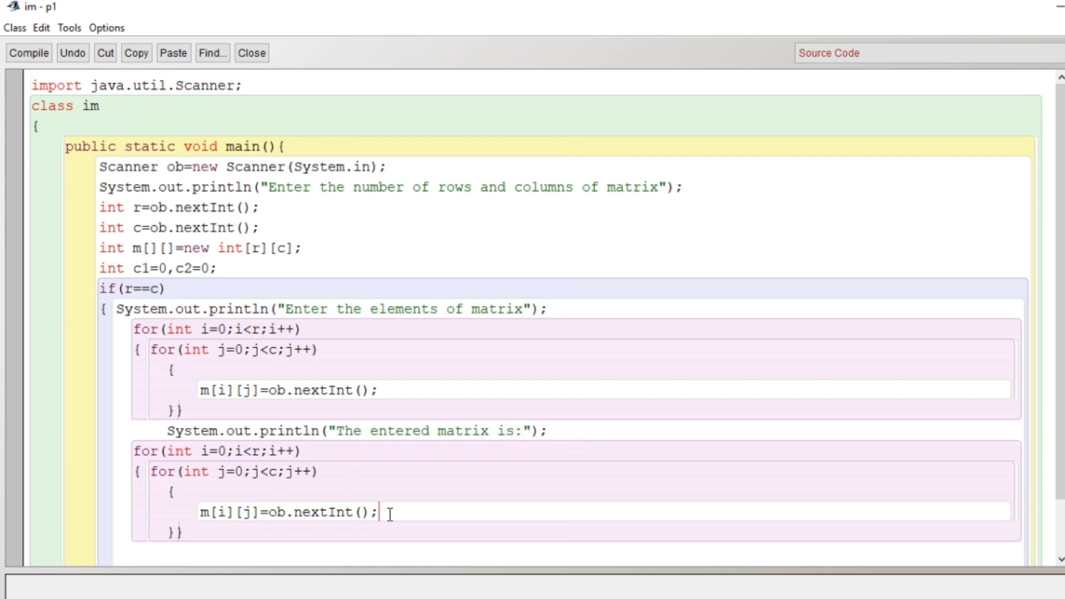
Print each m[i][j] with System.out.print and a println after every row
type("S")
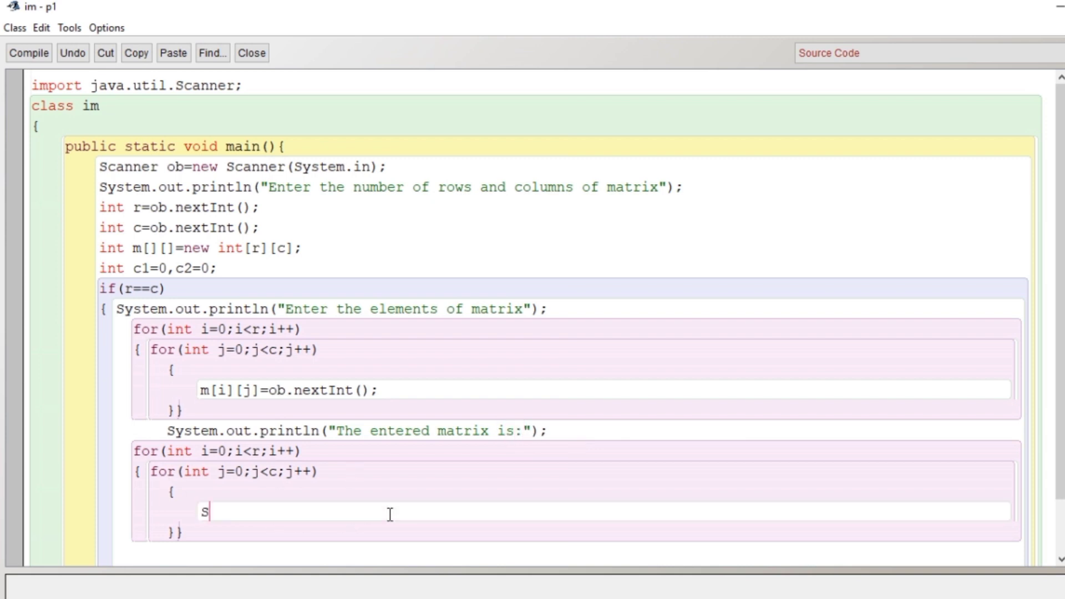
type("ystem.ou")
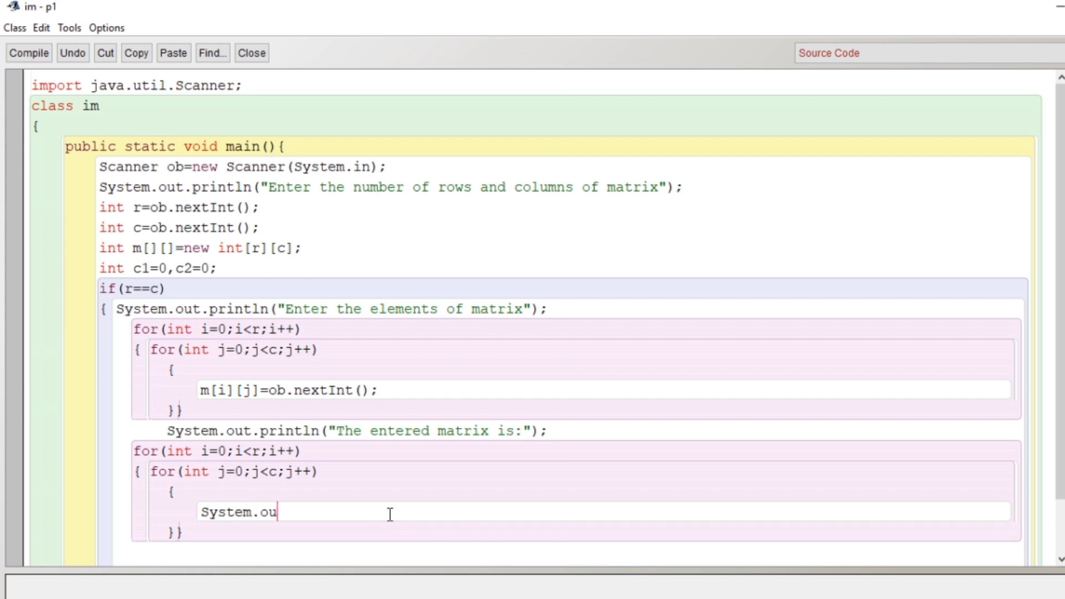
type("t.print")
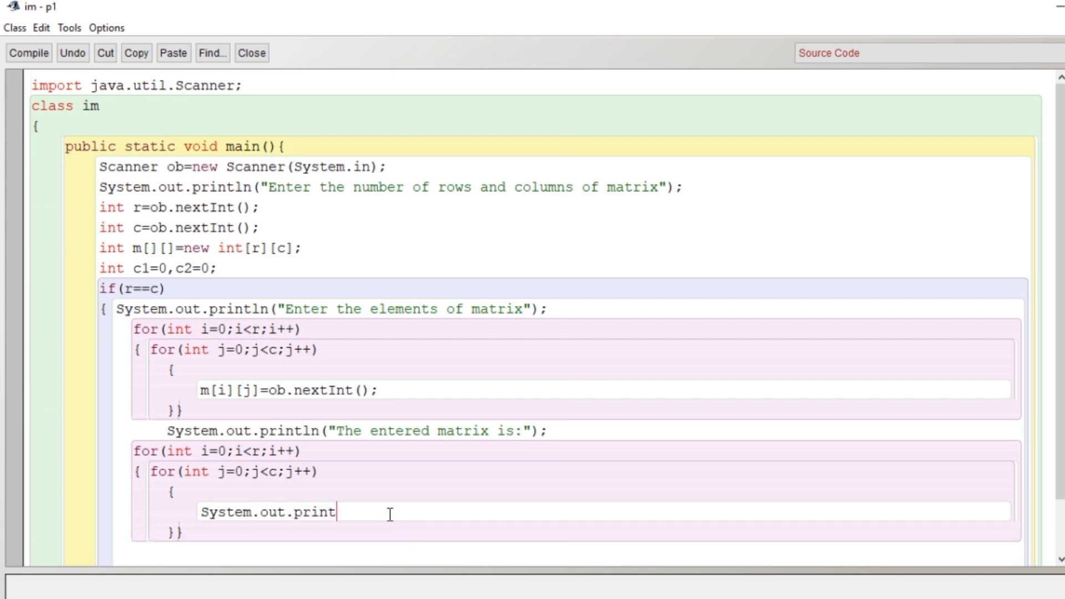
type("()")
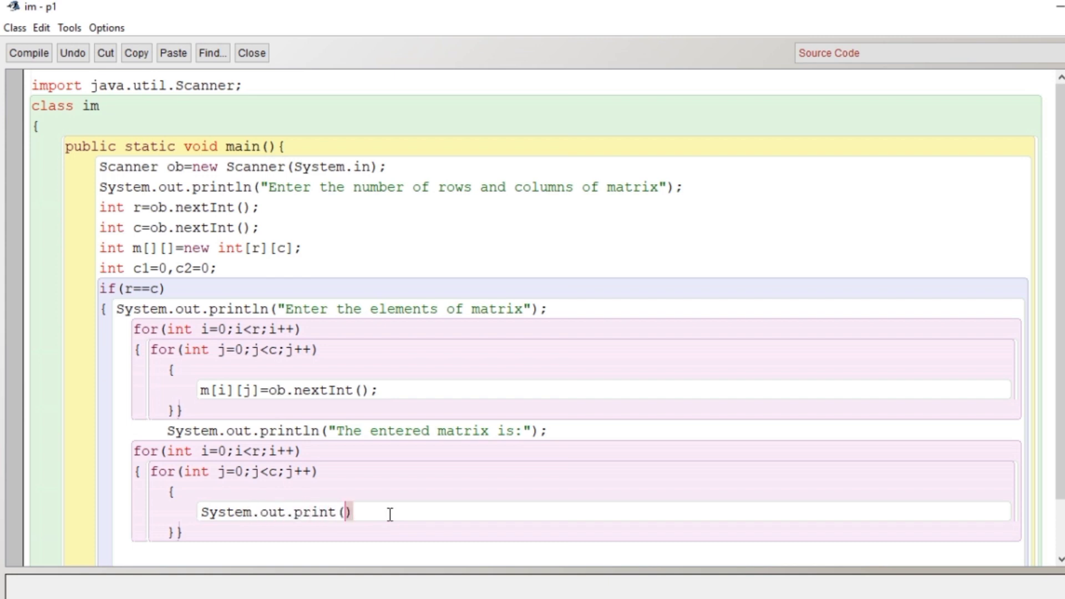
type("m[i]")
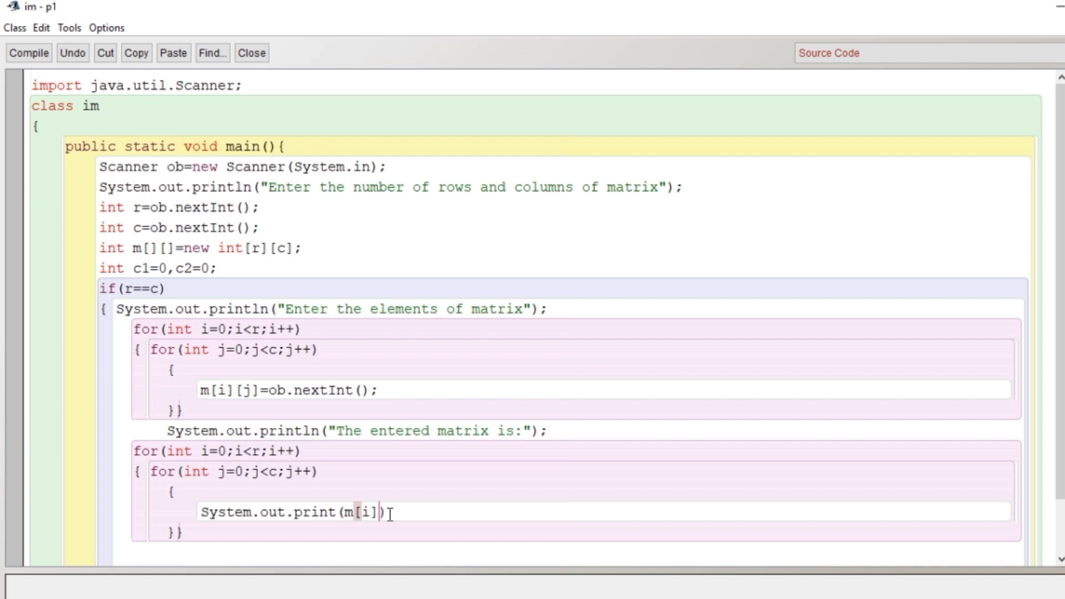
type("[j]);")
left_click(582, 531)
type("System.out.print(")
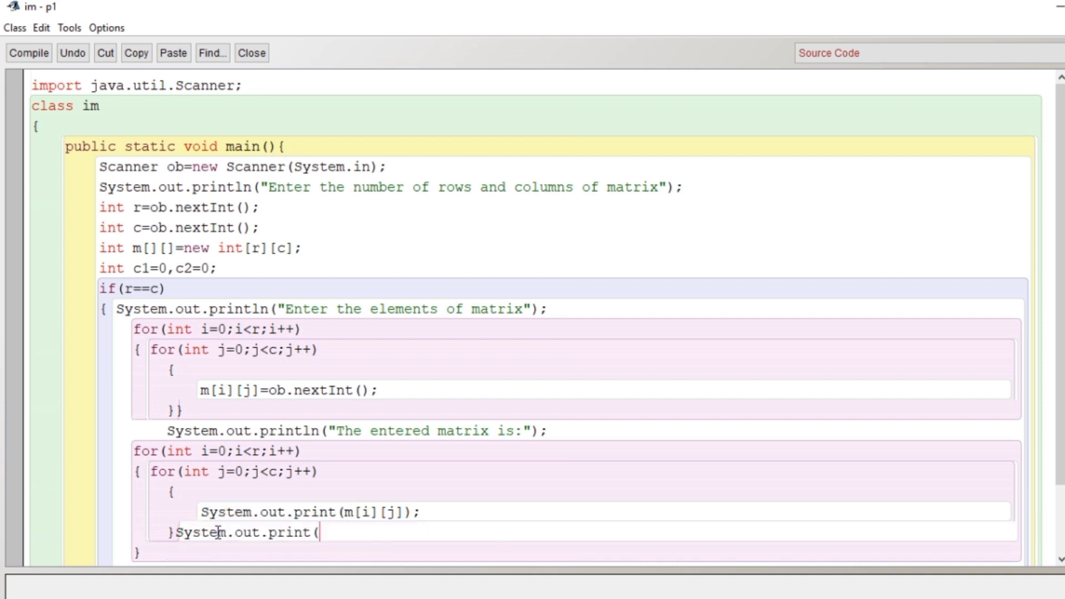
type("ln")
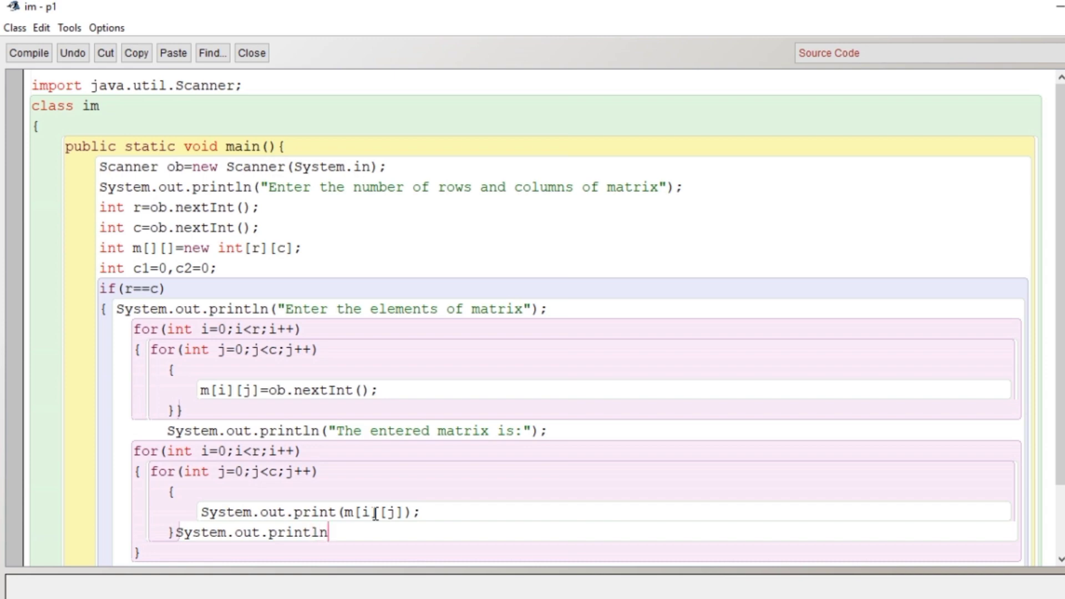
type("();")
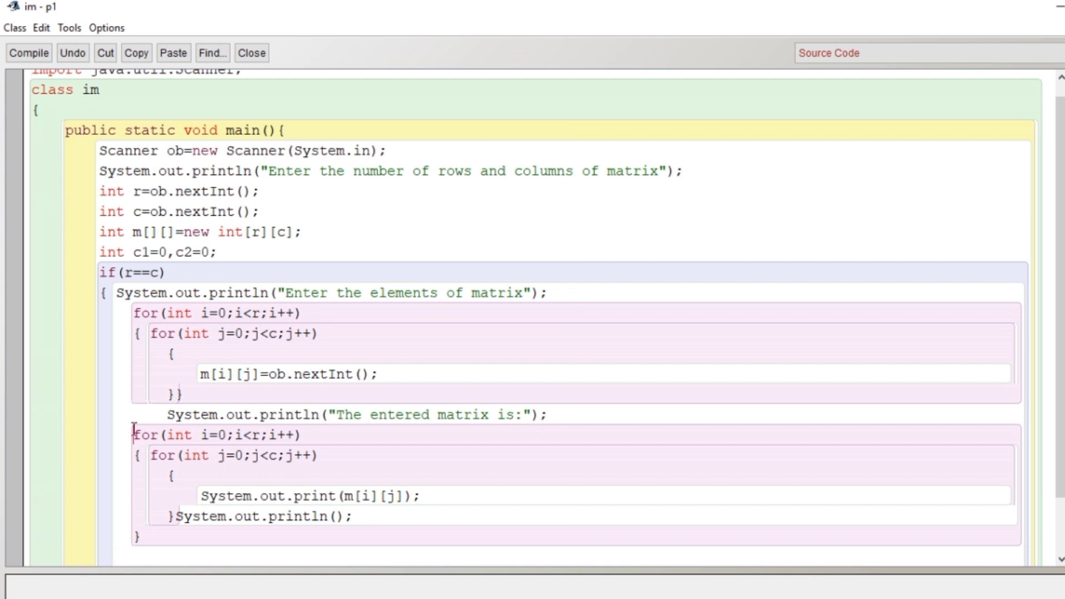
Copy the loop and count diagonal entries not equal to 1 with if(i==j) if(m[i][j]!=1) c1++;
left_click_drag(133, 435, 143, 540)
type("tem.out.println(")
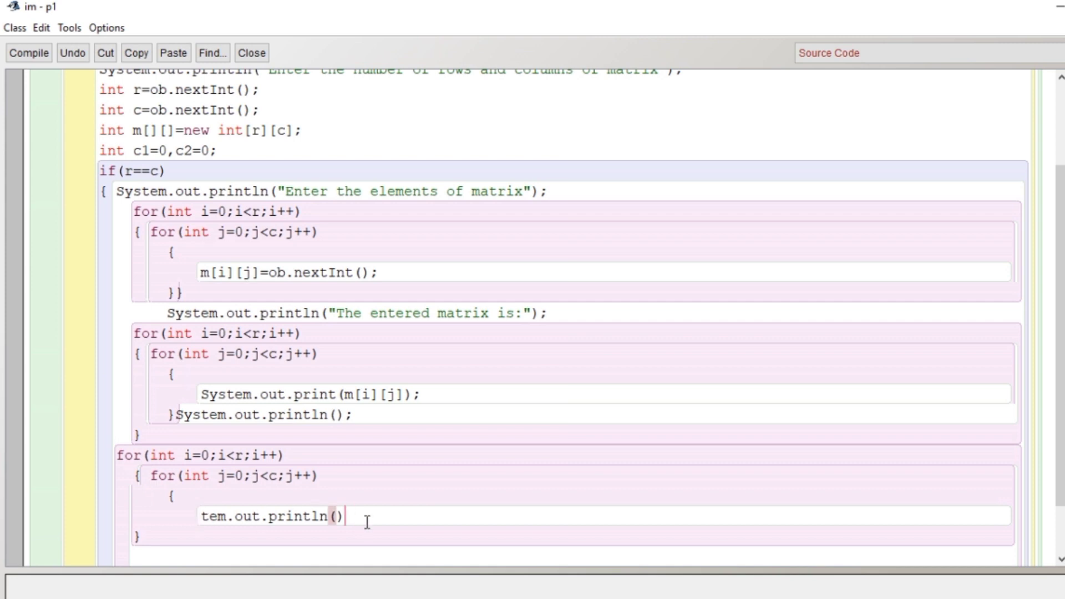
type("if(")
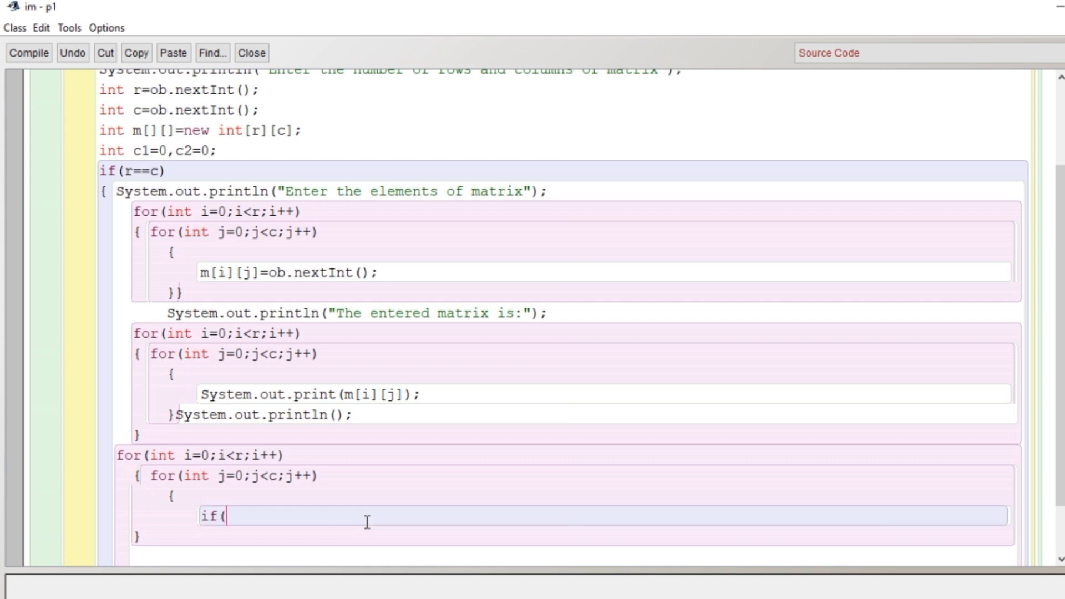
type("i==")
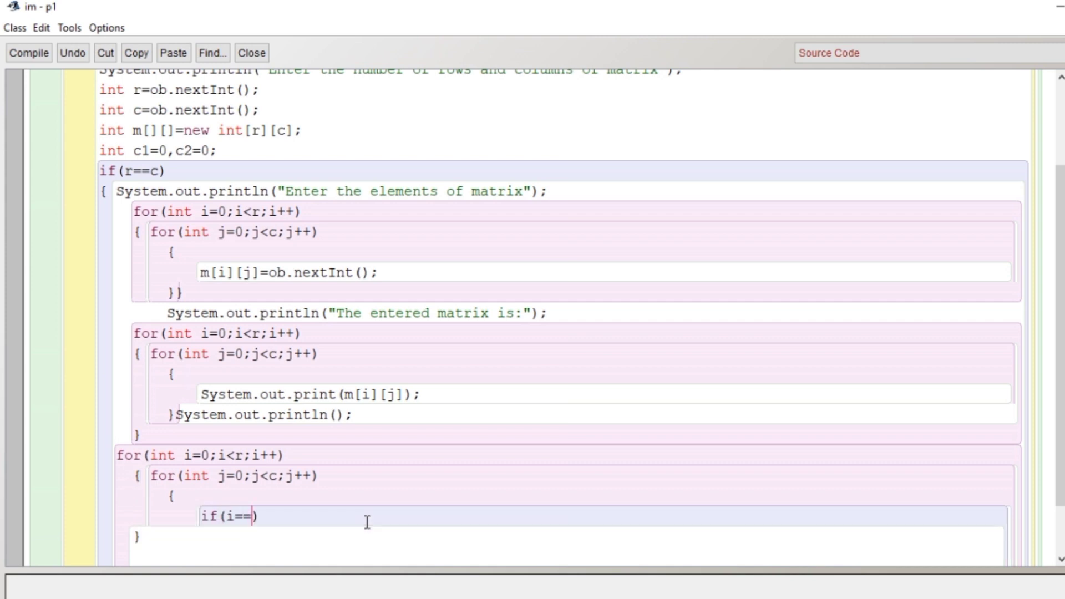
type("j)")
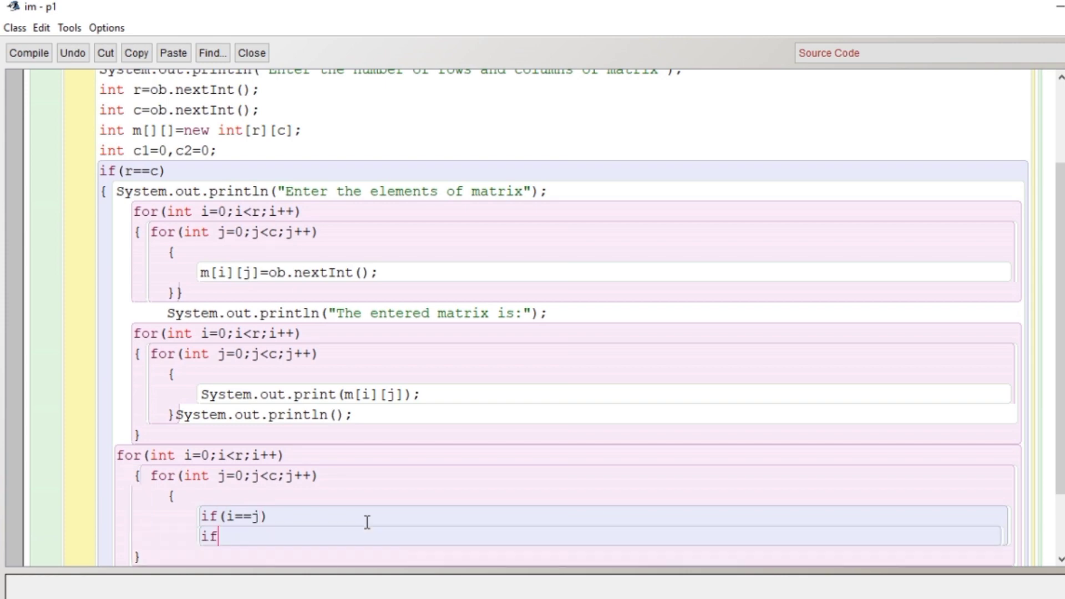
type("(m[i")
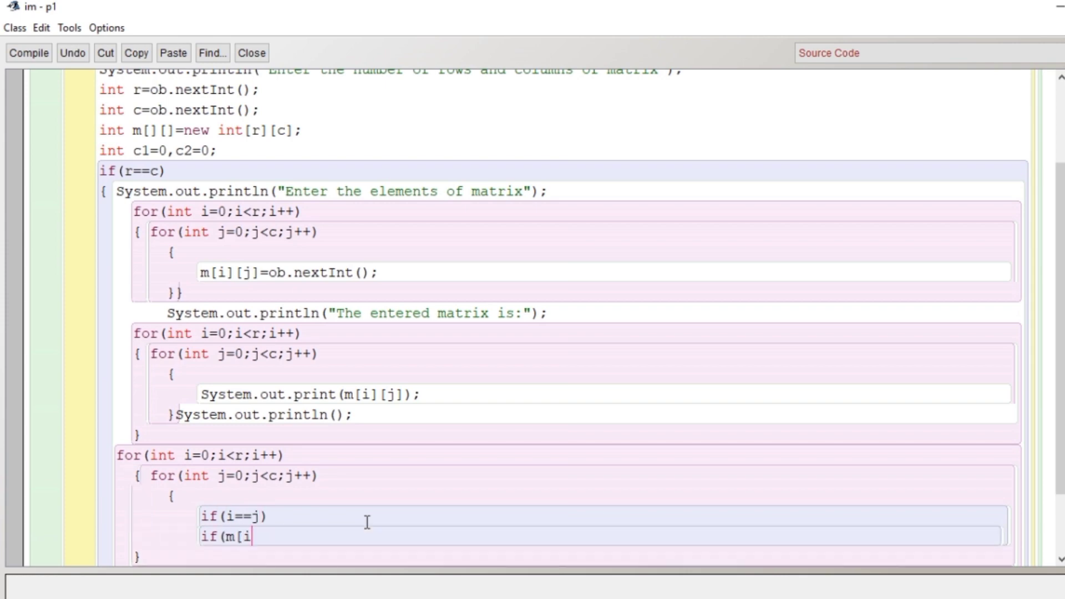
type("][j]!=1)")
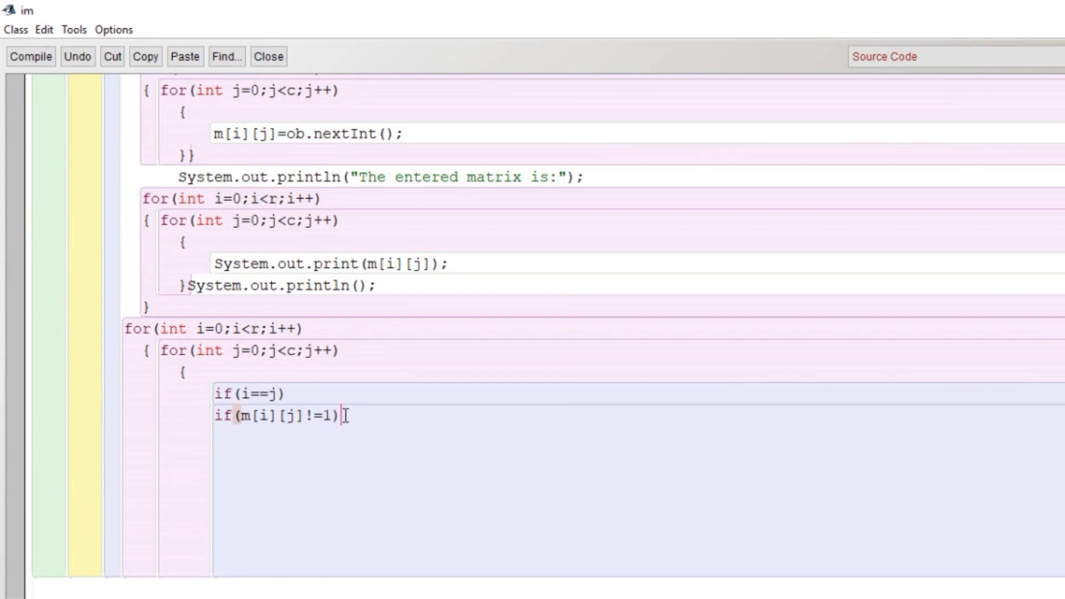
type("c1++;")
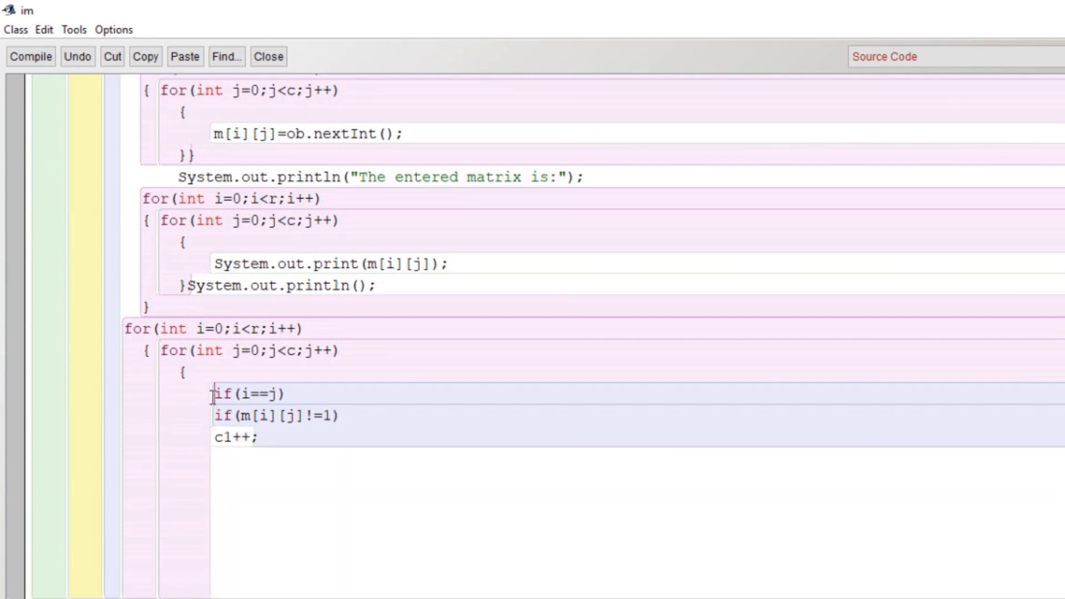
Duplicate the check as if(i!=j) if(m[i][j]!=0) c2++; for off-diagonal entries
left_click_drag(211, 392, 384, 464)
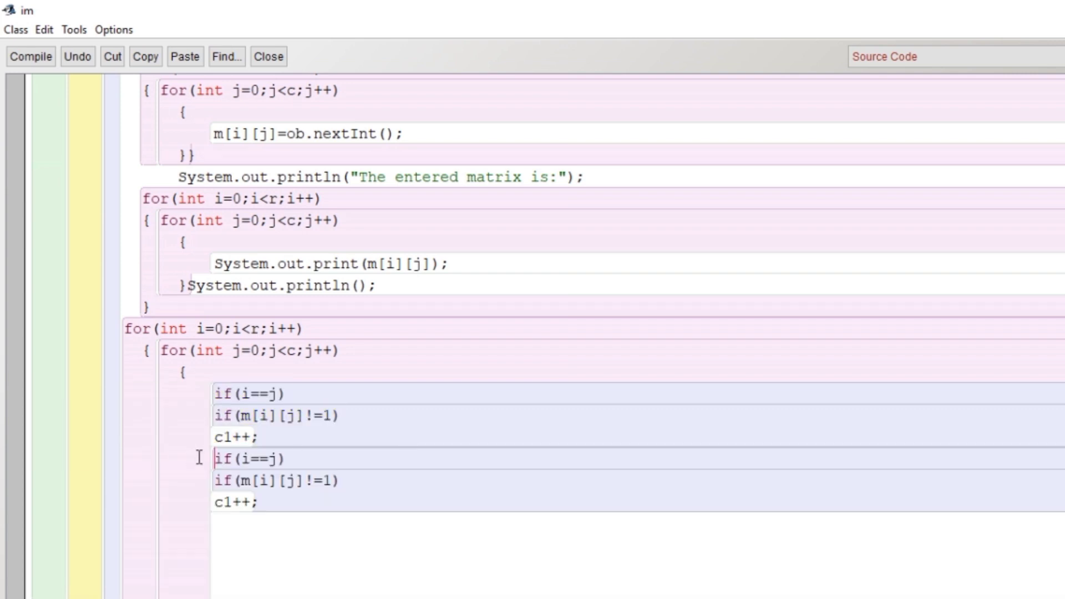
key("Backspace")
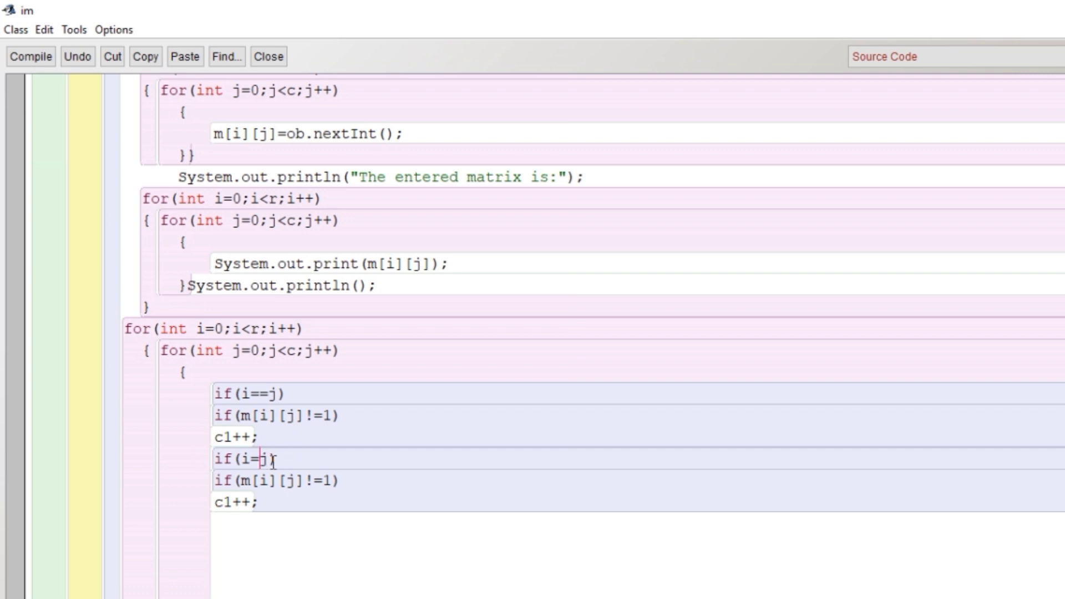
type("!")
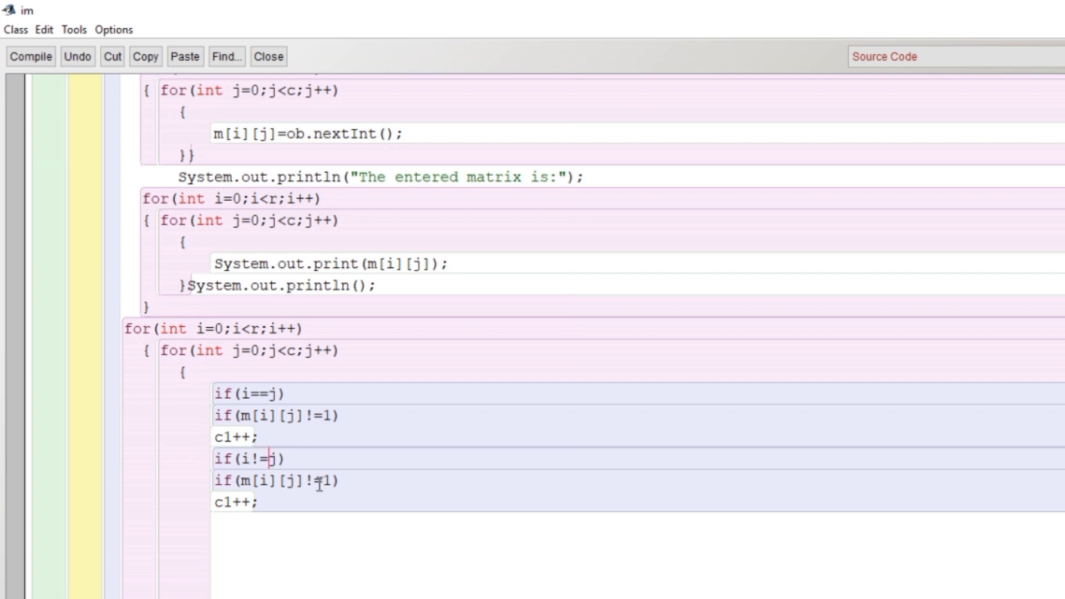
type("0")
left_click(639, 501)
type("2")
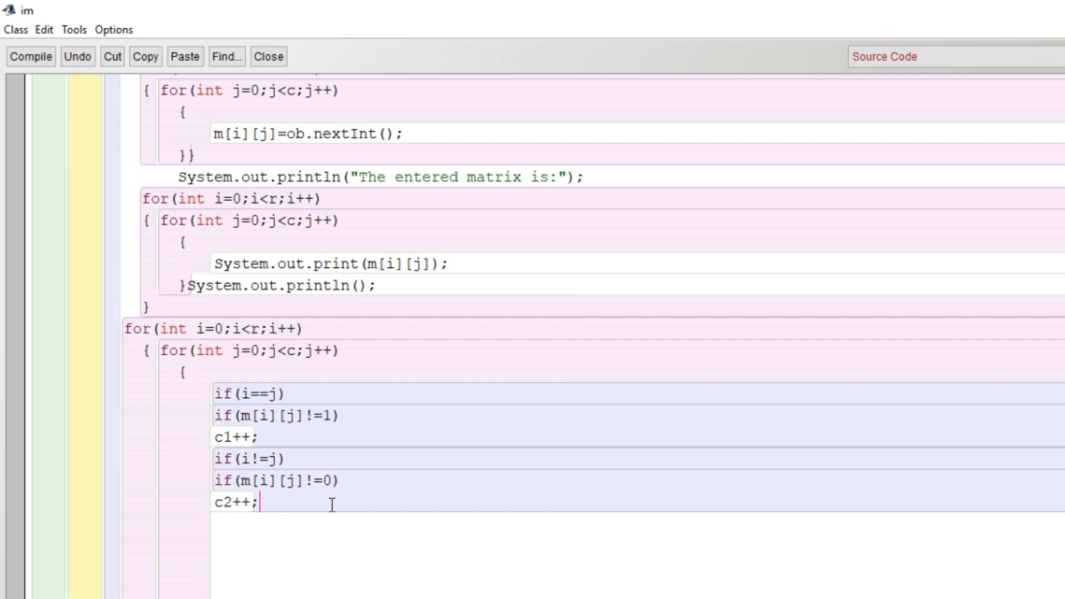
Close the loops and print "Its an identity matrix" when c1==0&&c2==0
type("}}")
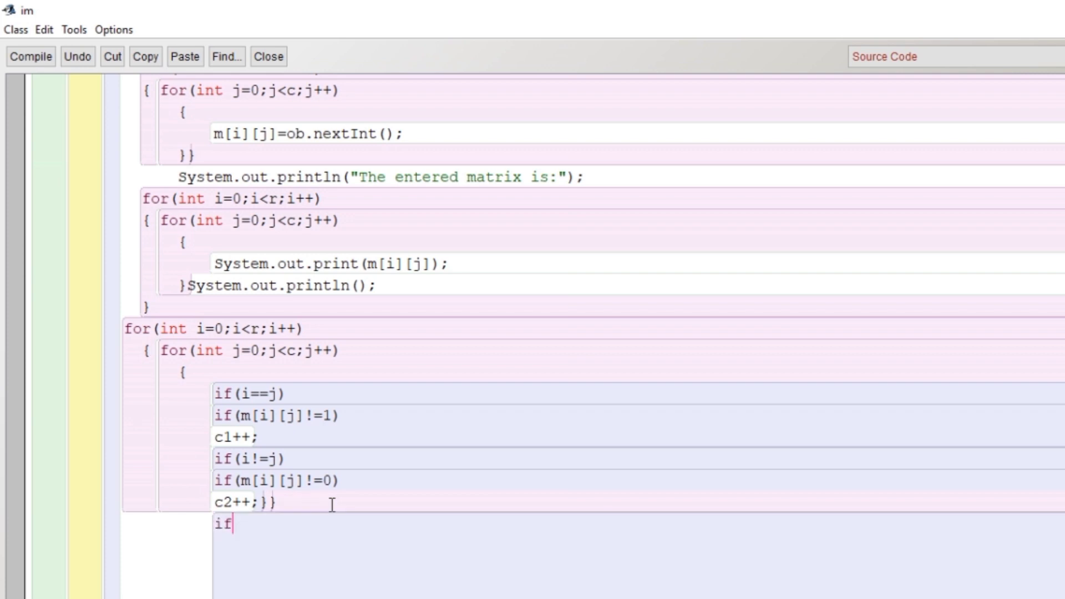
type("()")
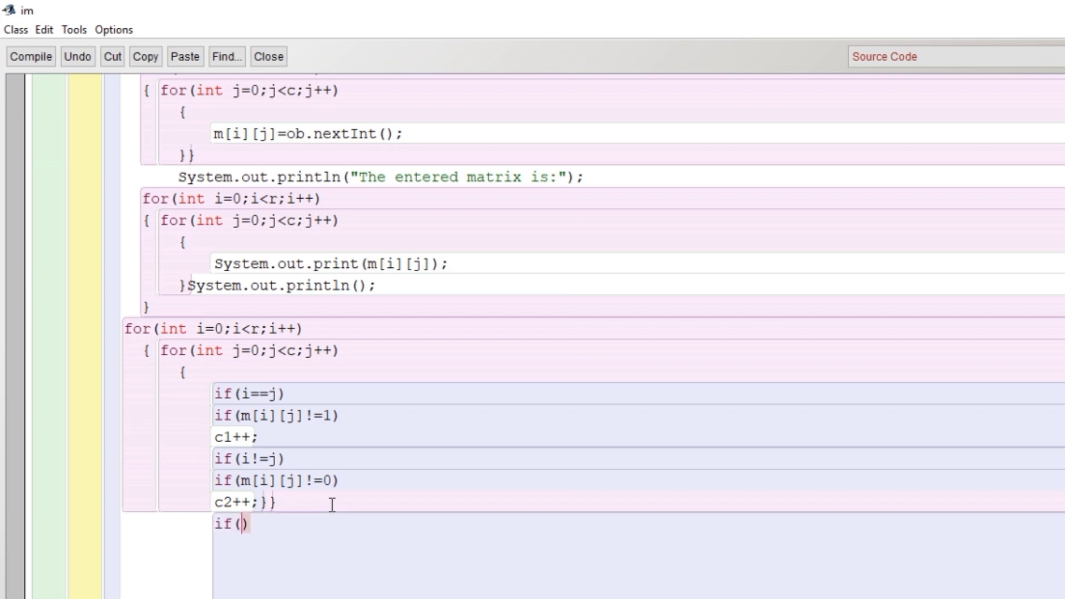
type("c1==0")
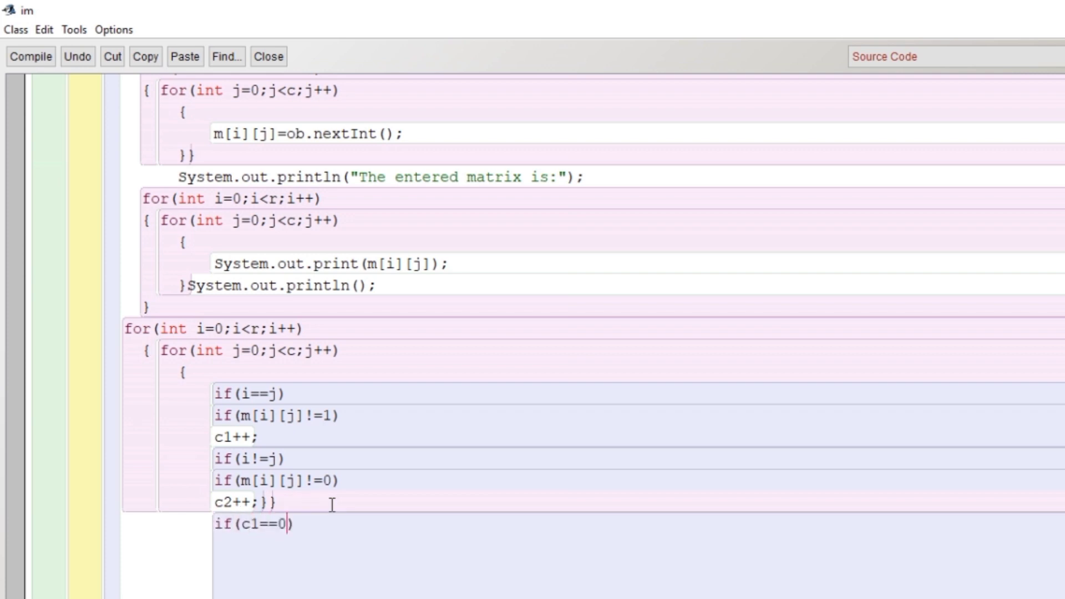
type("&&c2==")
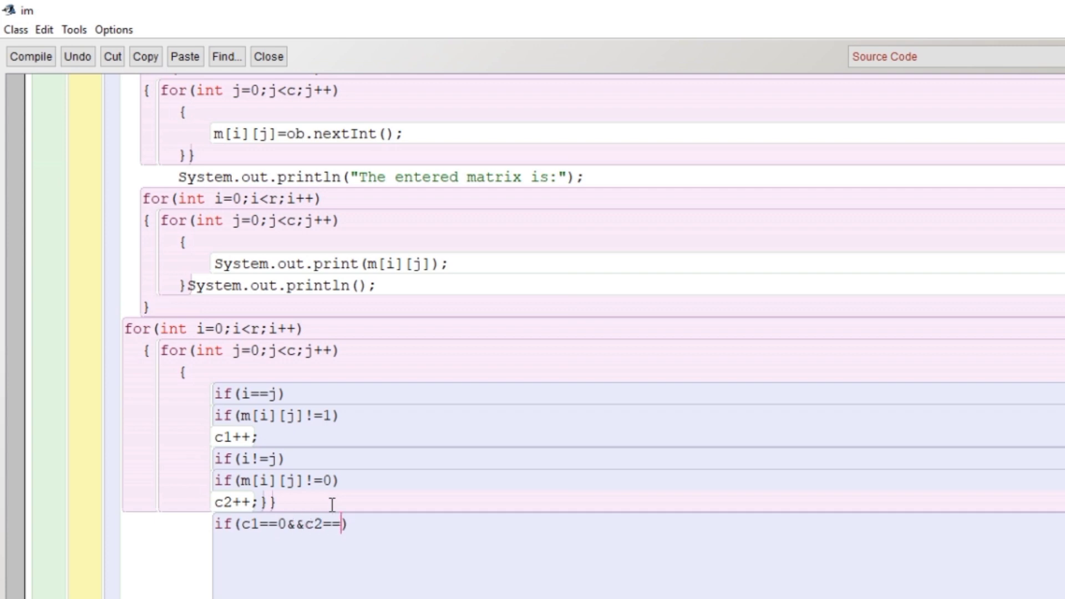
type("0")
type("System.out.println(\"Its an ide\");")
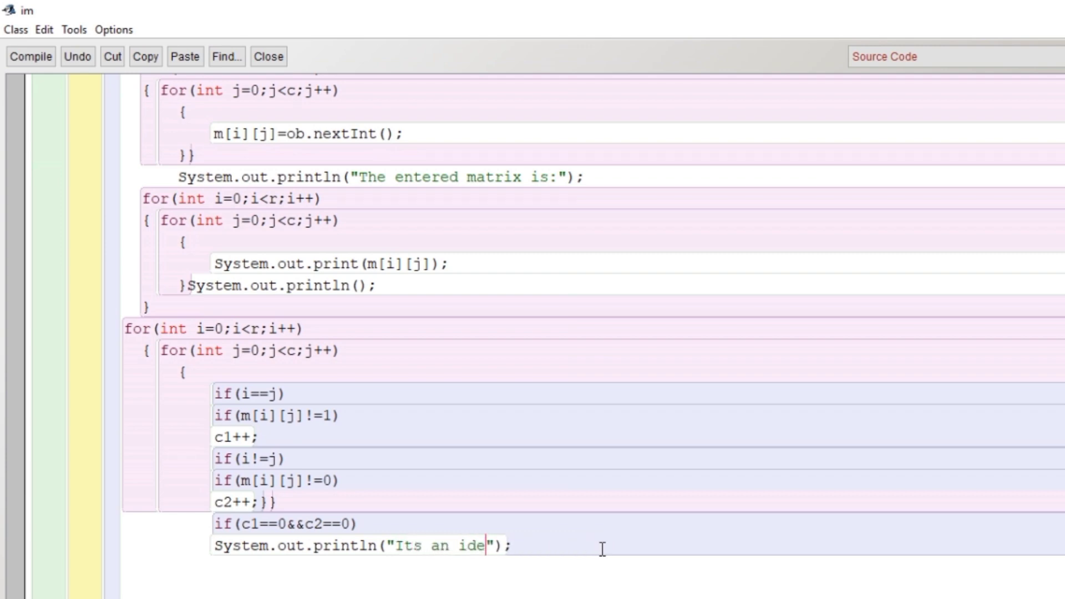
type("ntity")
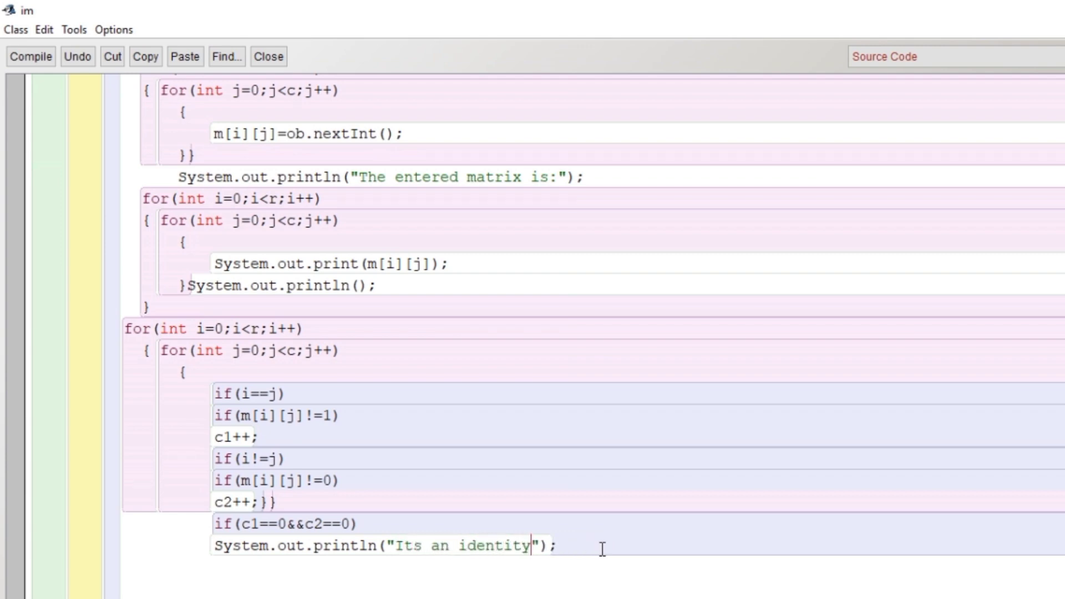
type("matrix")
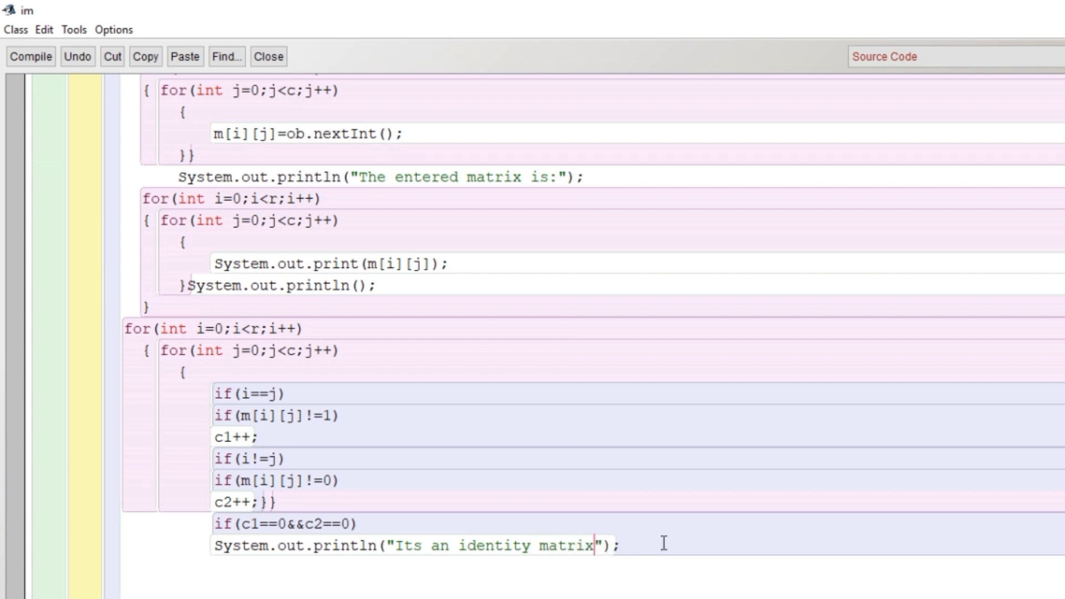
Add the else branch printing "Its not an identity matrix"
type("else")
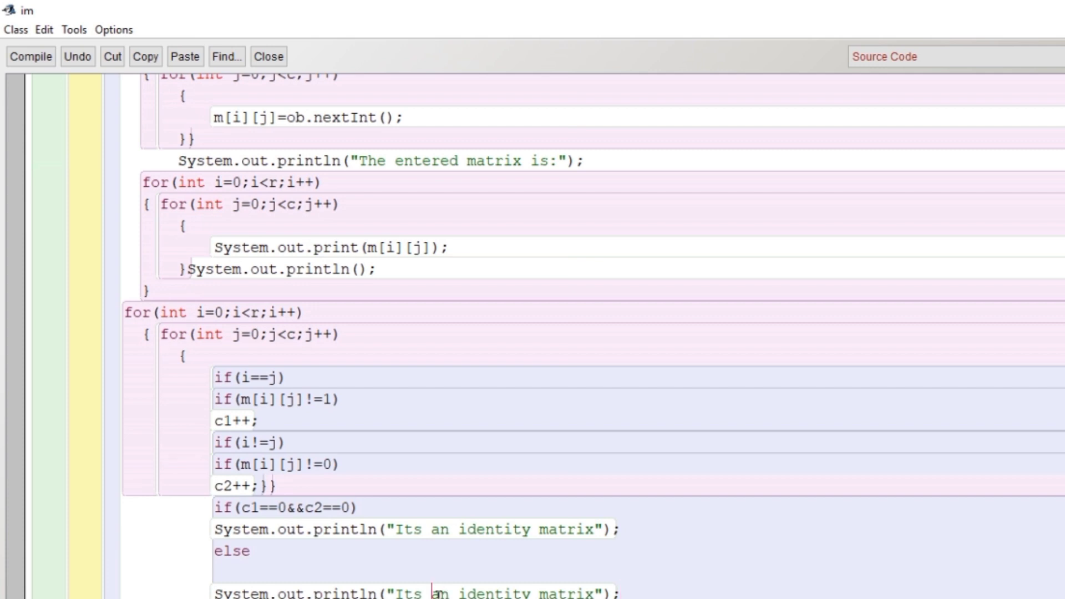
type("not")
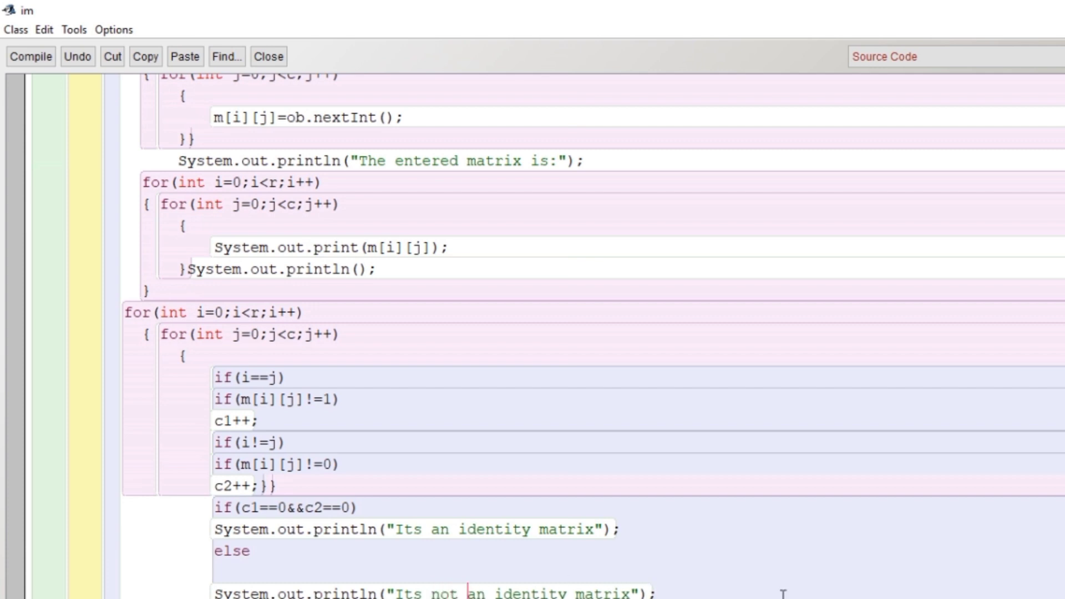
scroll("down", 3)
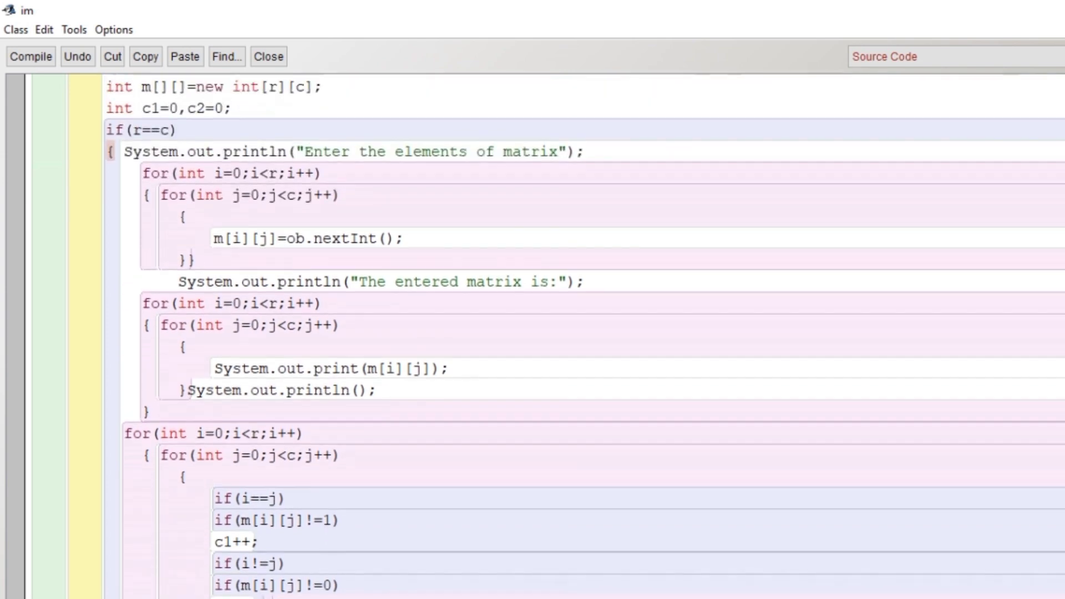
Add the else message "It should be a square matrix", close the braces and leave the editor
scroll("down", 3)
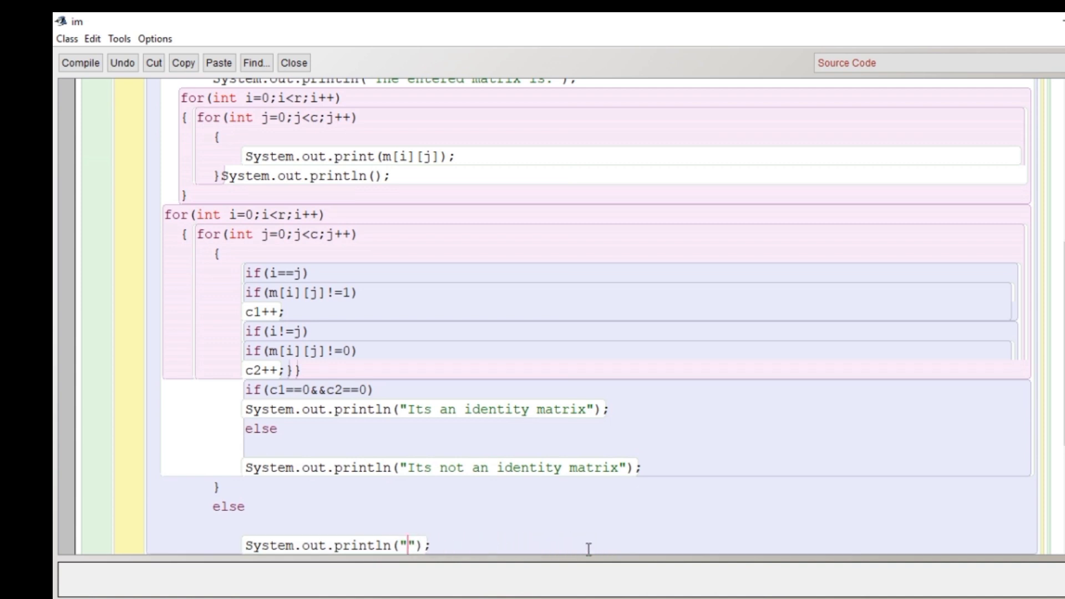
type("It s")
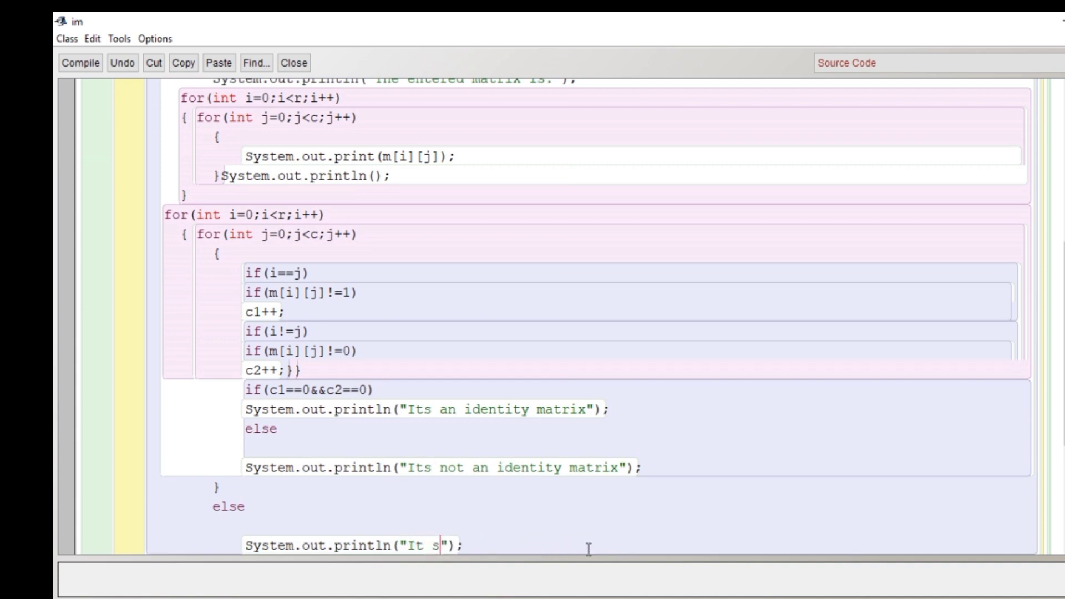
type("h")
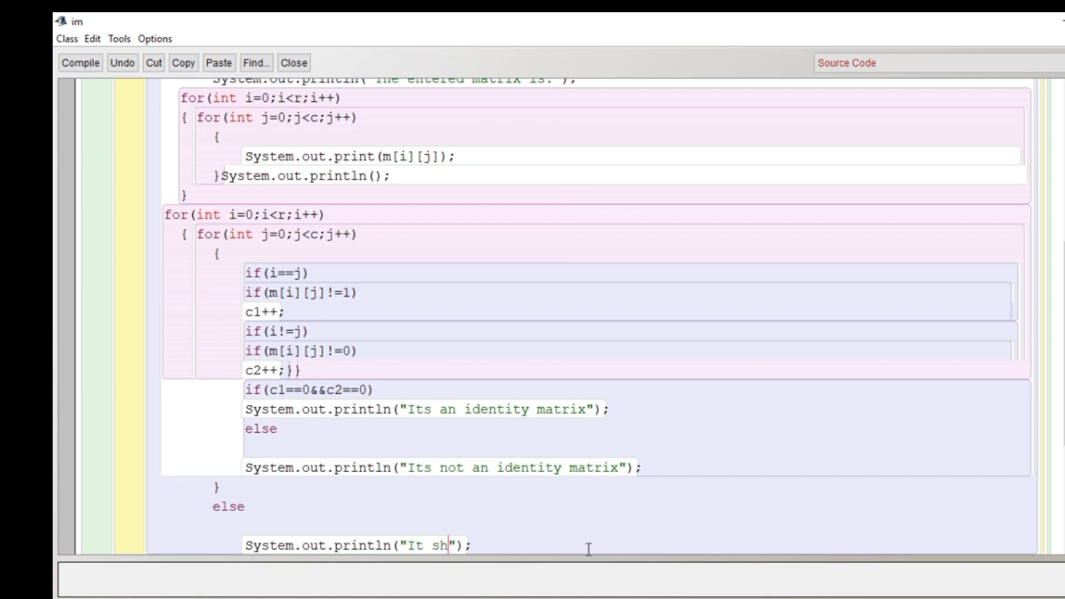
type("ould b")
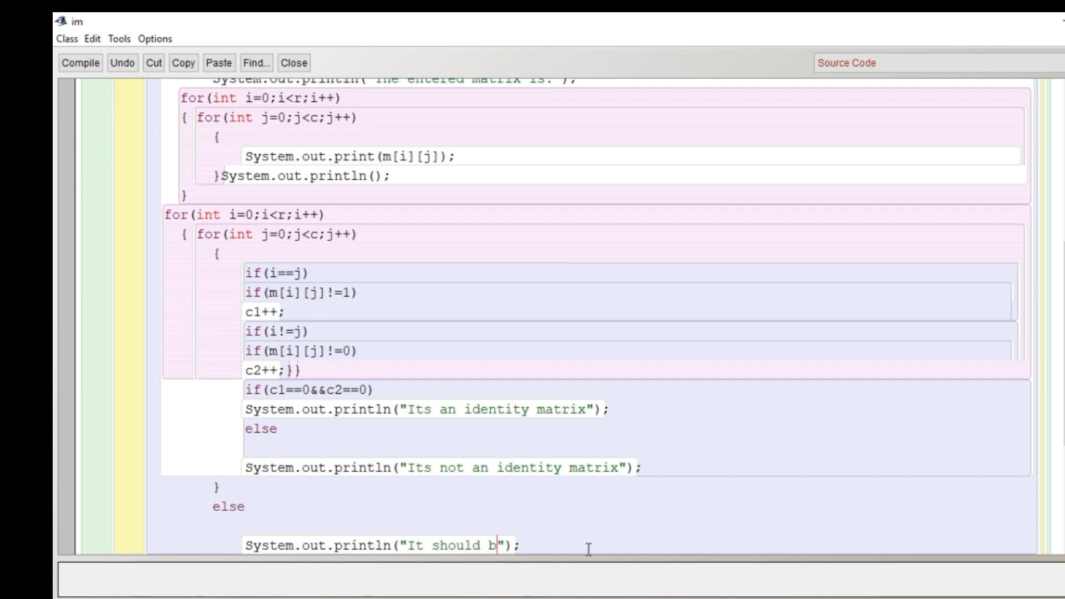
type("e a sq")
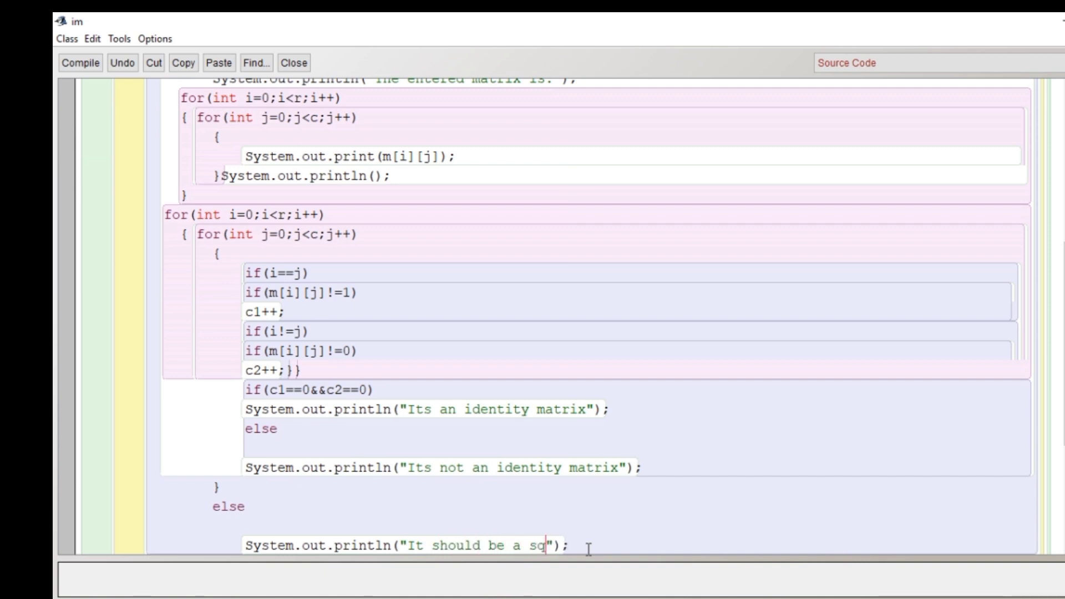
type("a")
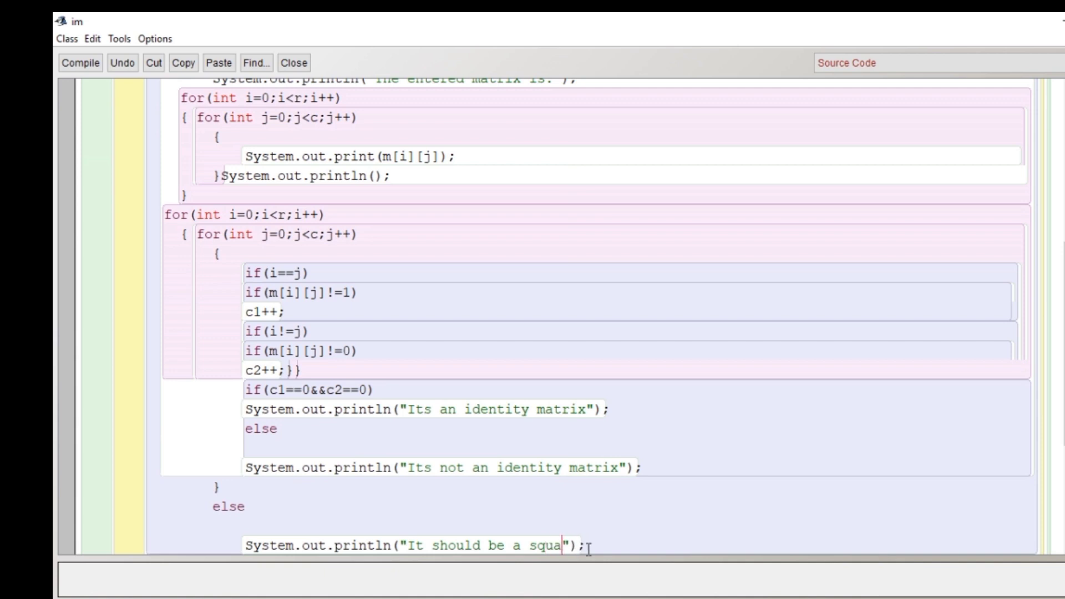
type("re ma")
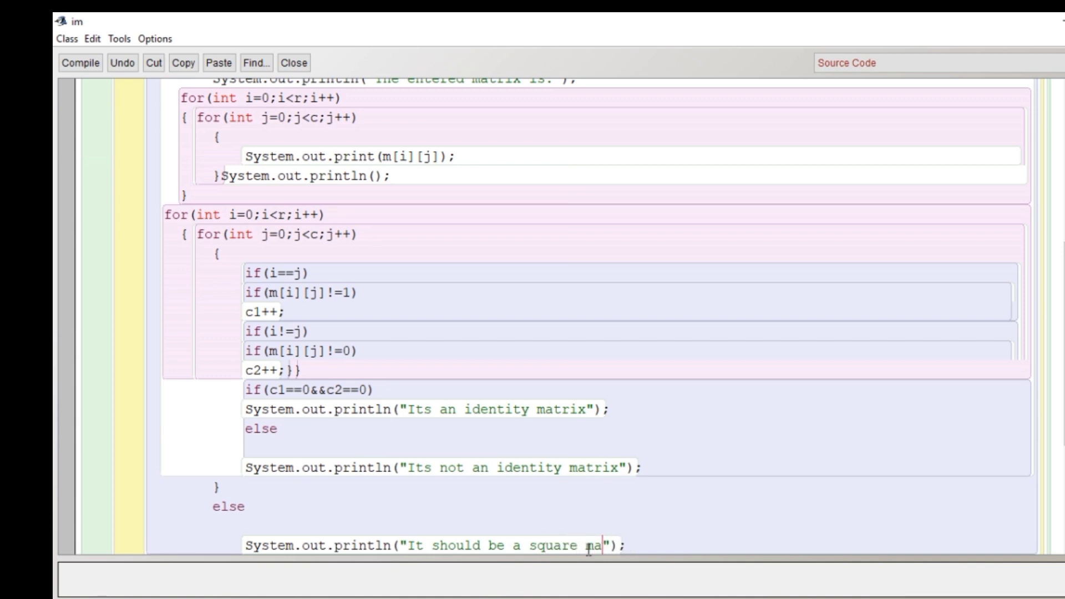
type("trix")
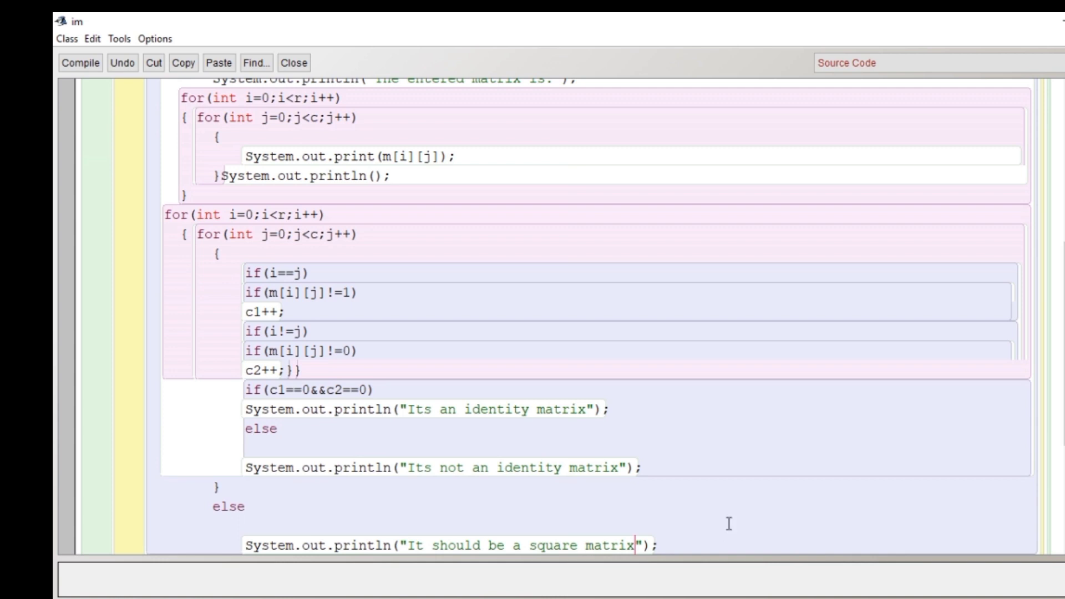
type("}}")
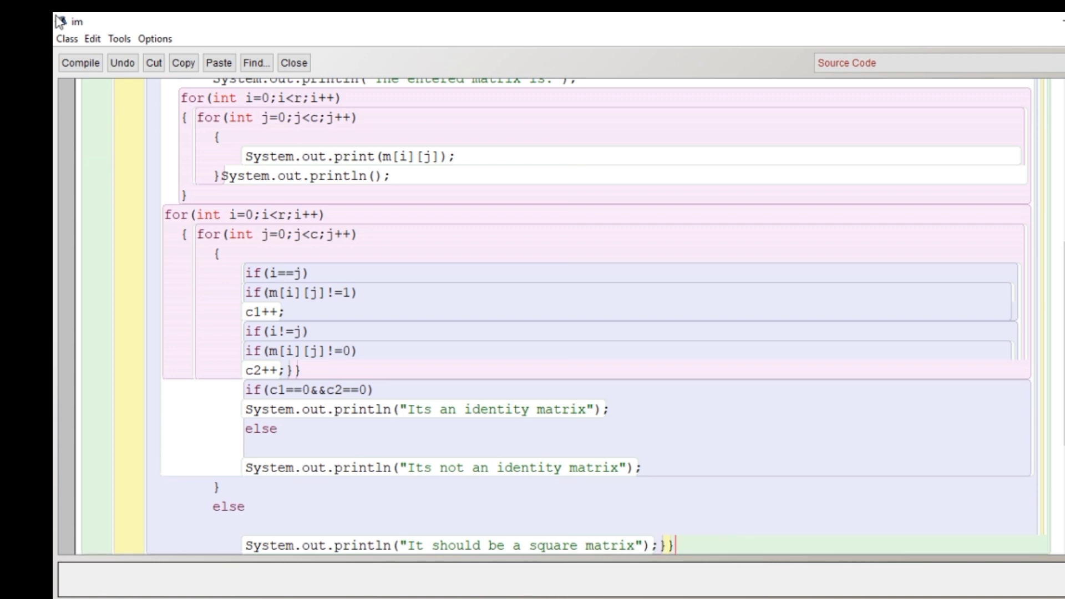
left_click(80, 62)
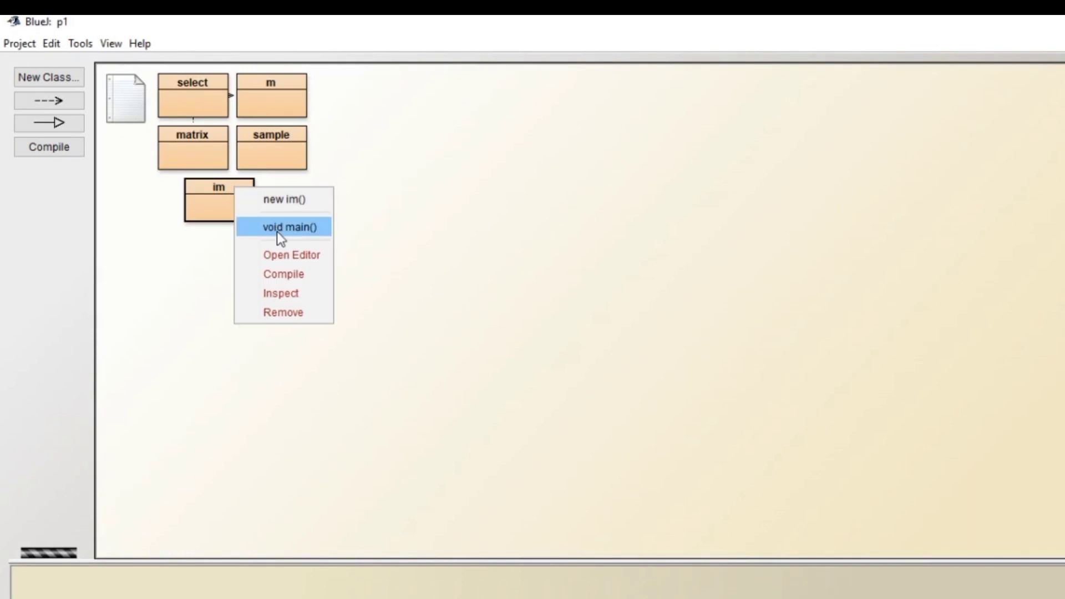
Run main with a 3 by 3 matrix and enter its elements
left_click(288, 227)
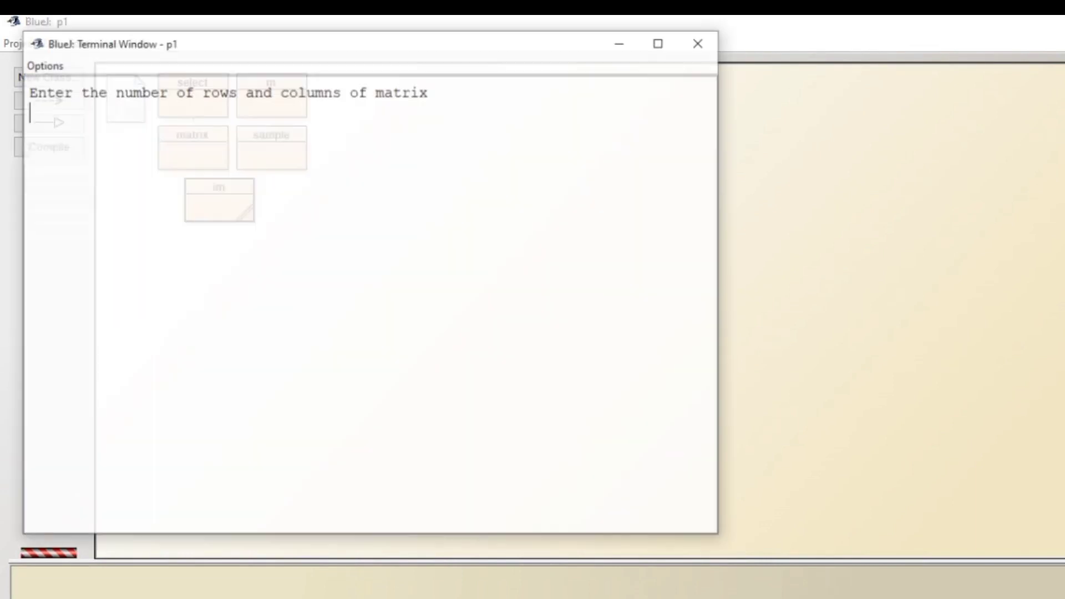
type("3")
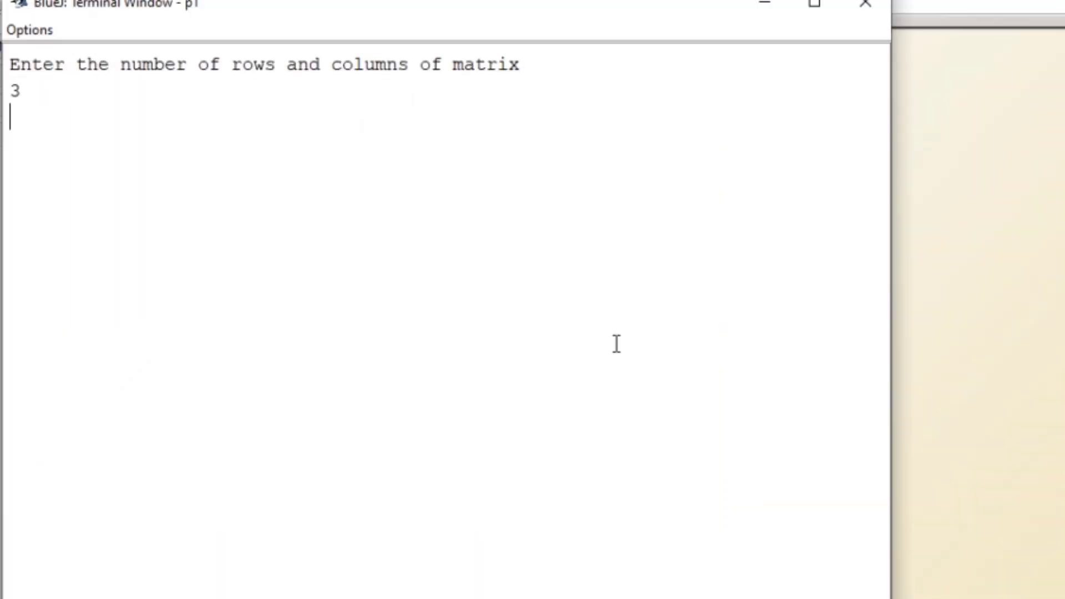
type("3")
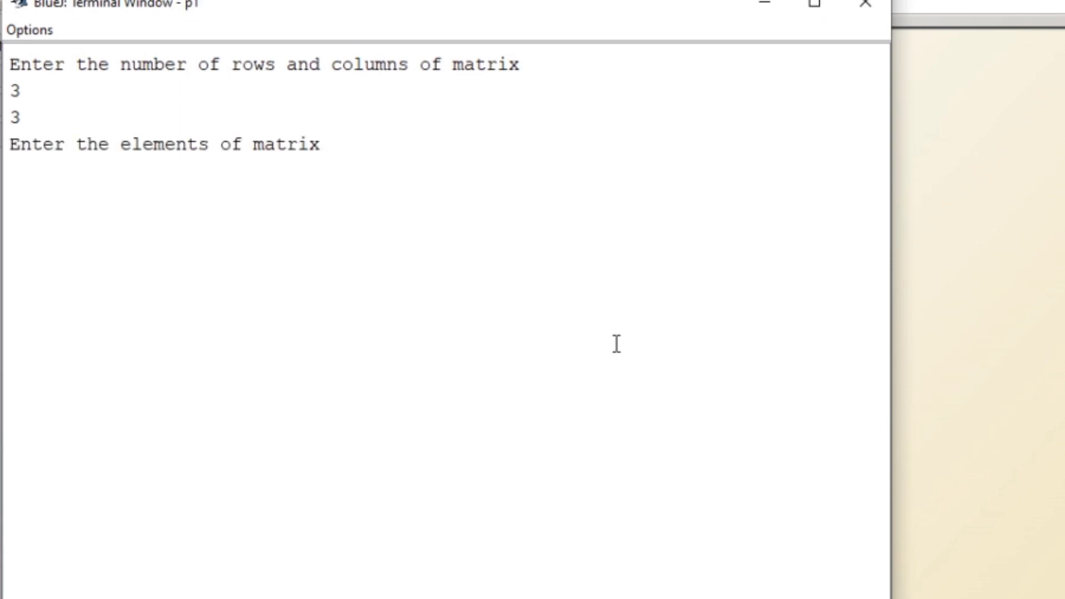
type("10")
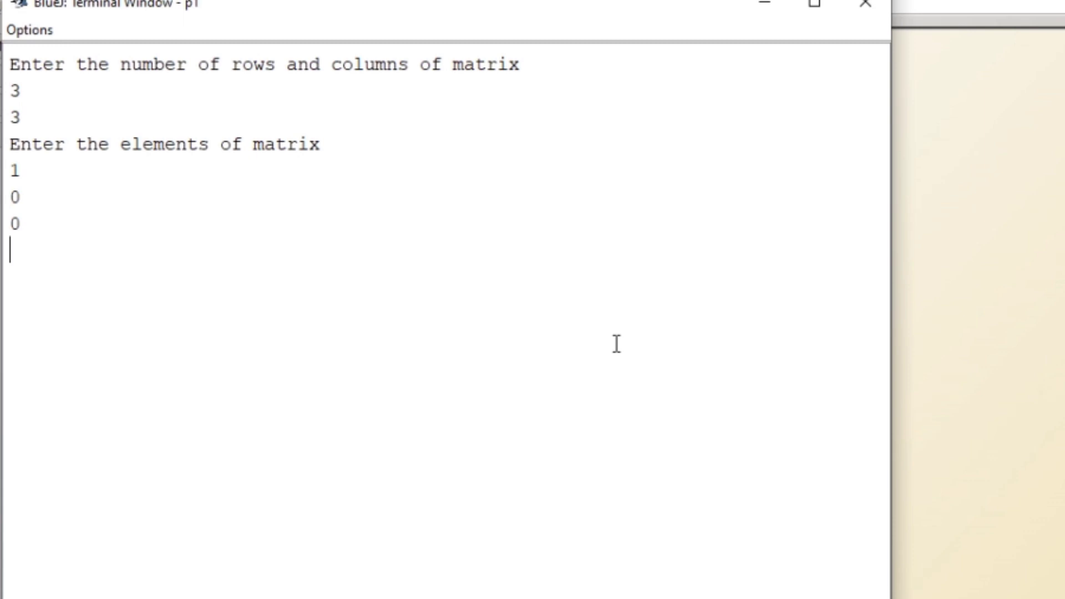
type("0")
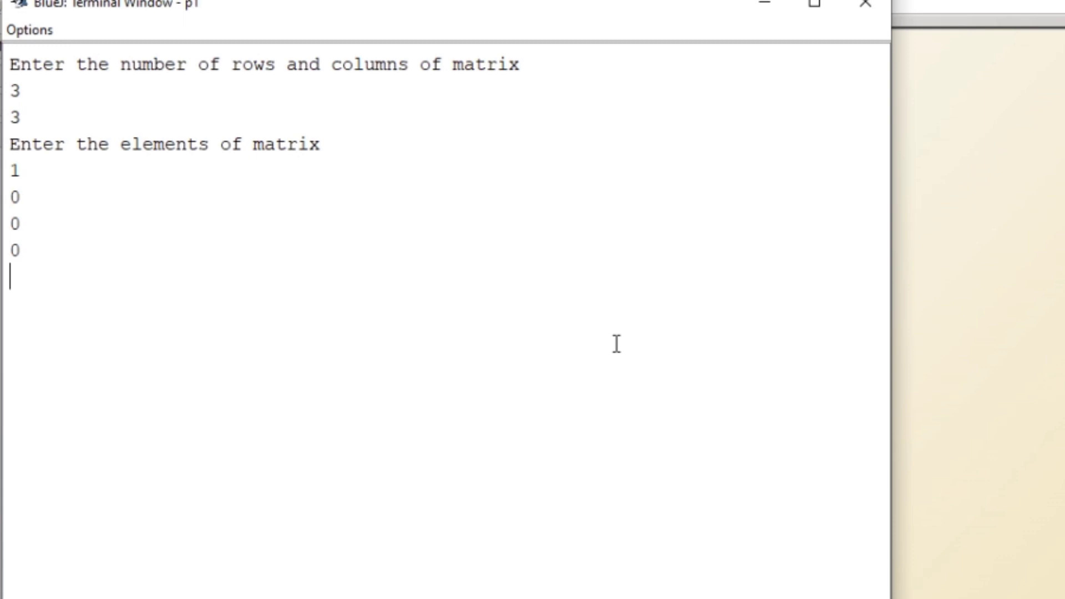
type("1")
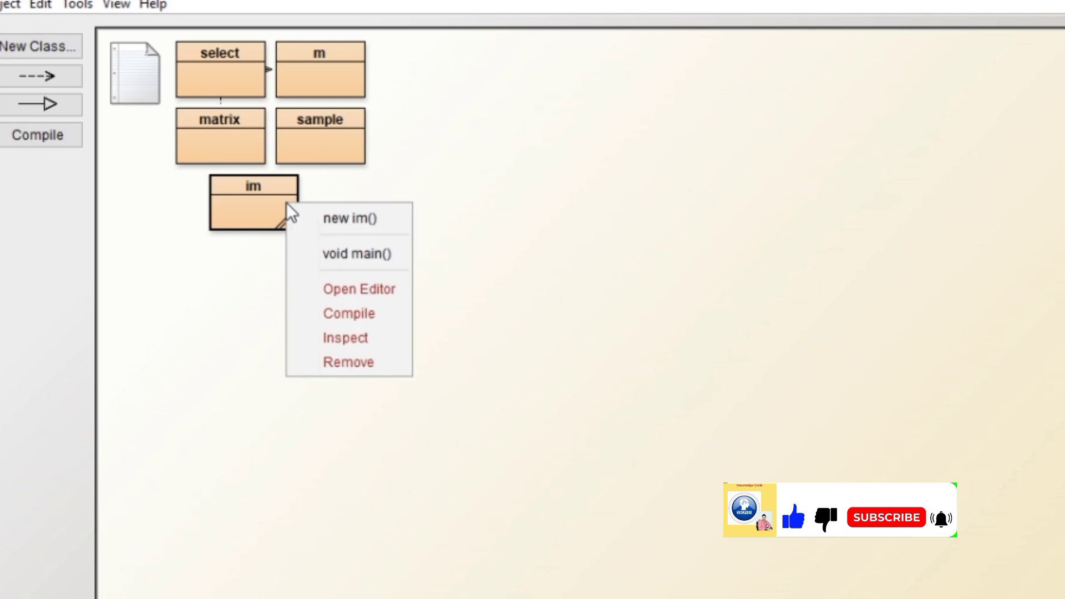
Run main again with 3 rows and 4 columns to get the square-matrix rejection
left_click(358, 253)
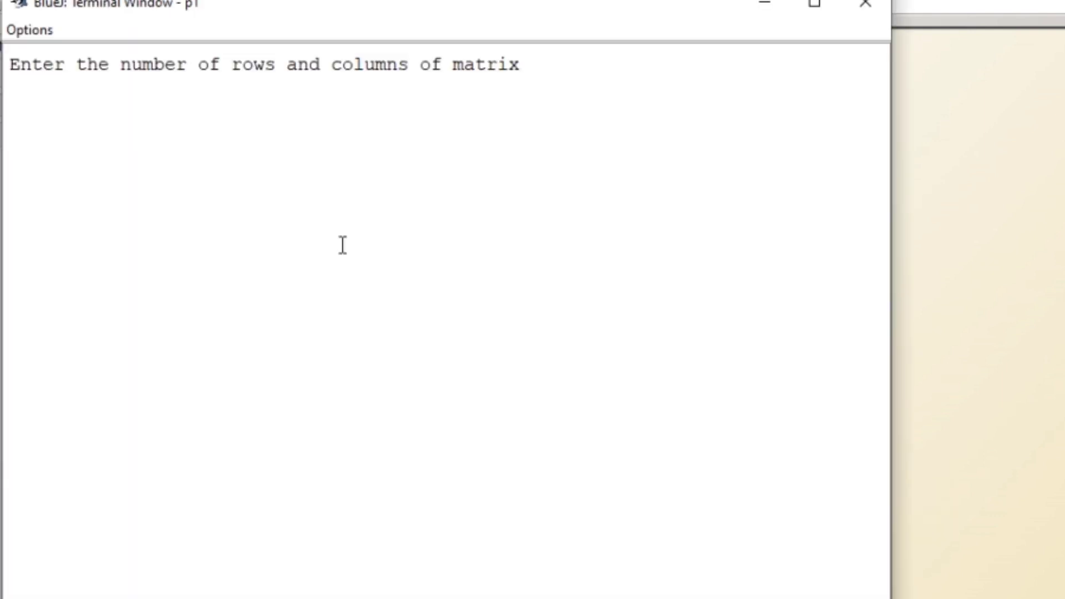
type("4")
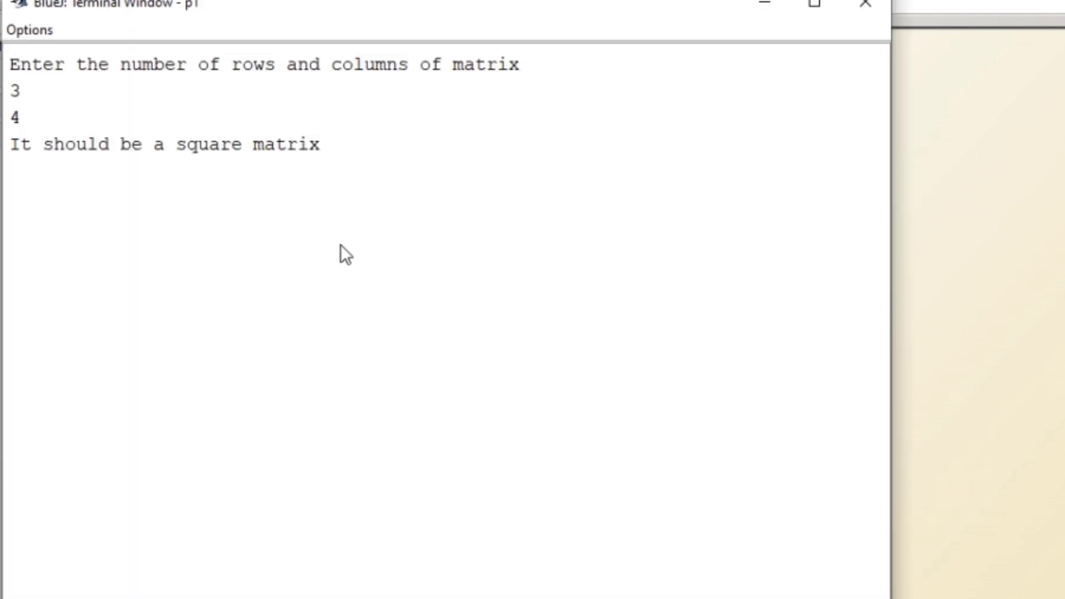